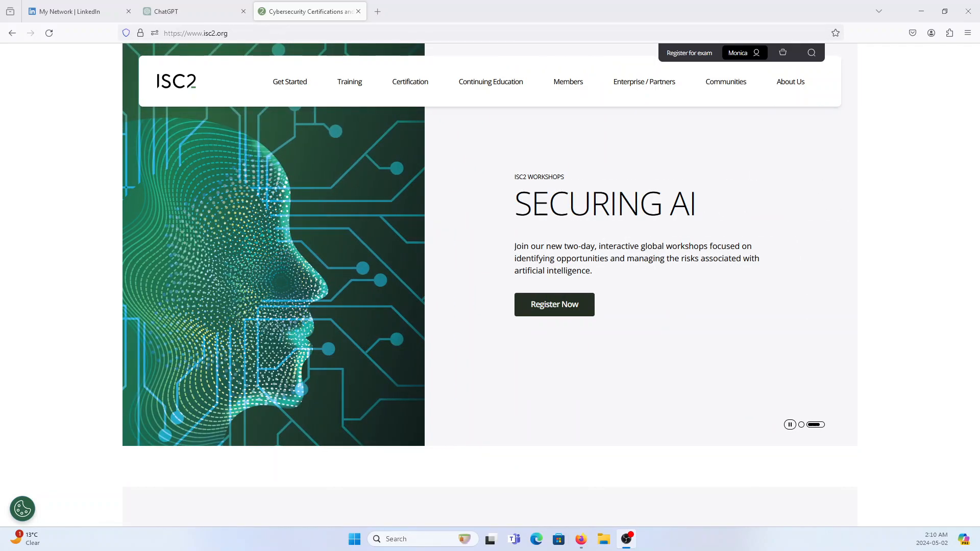
Step: Search Google for an ISC2 CC free voucher and reveal the CC1M12312023 code answer, then start a fresh tab
click(375, 11)
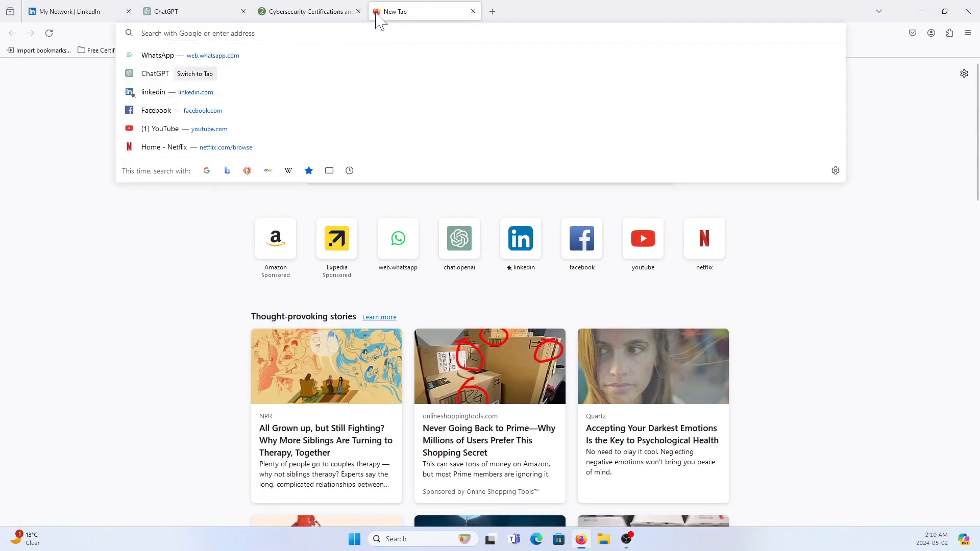
mouse_move(394, 12)
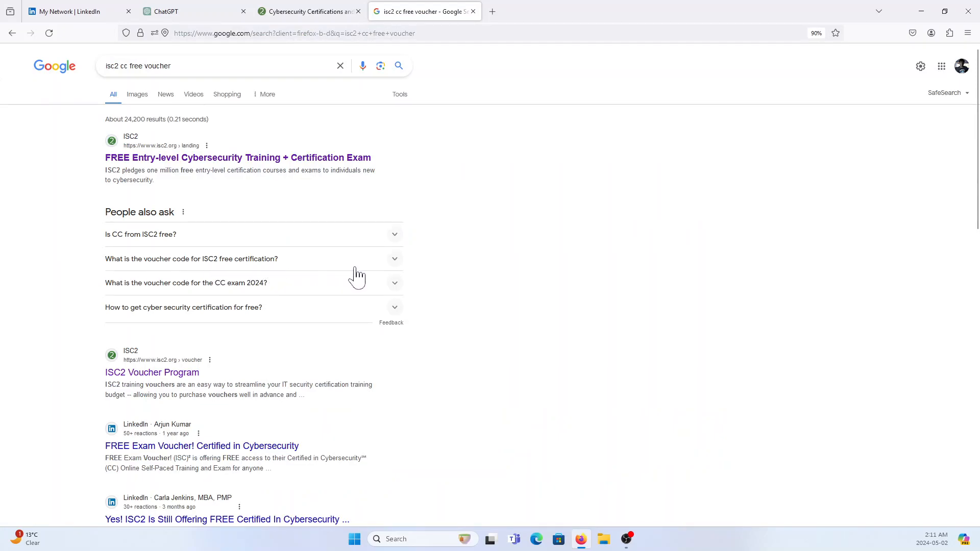
click(192, 258)
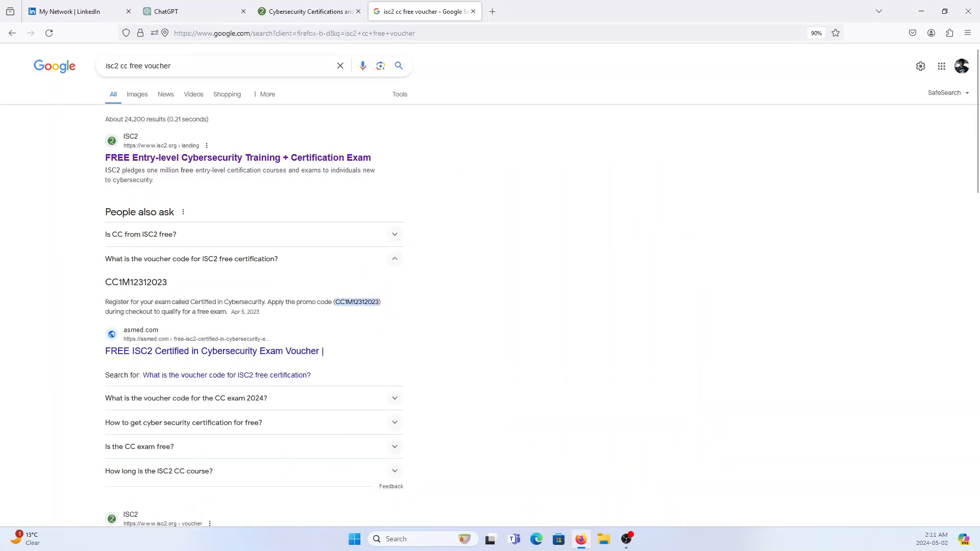
mouse_move(406, 318)
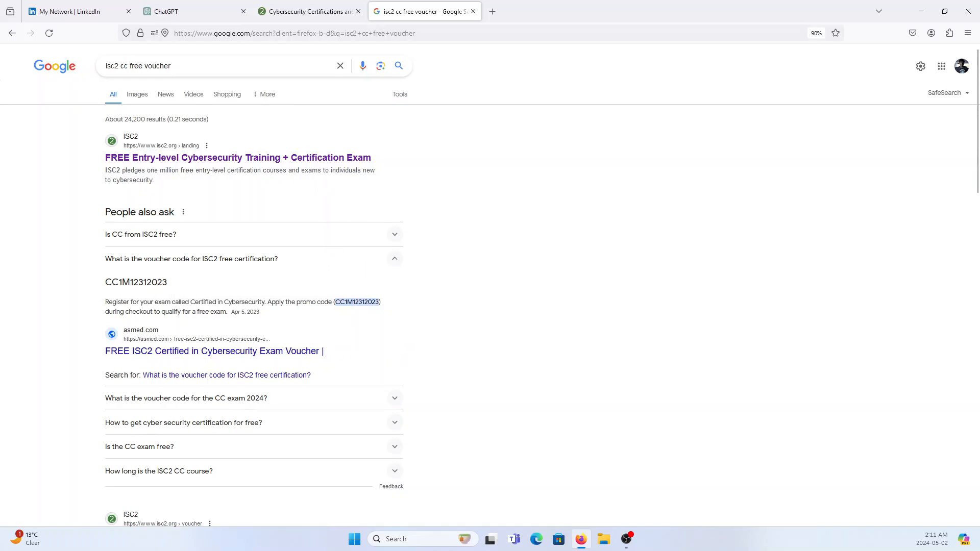
click(307, 11)
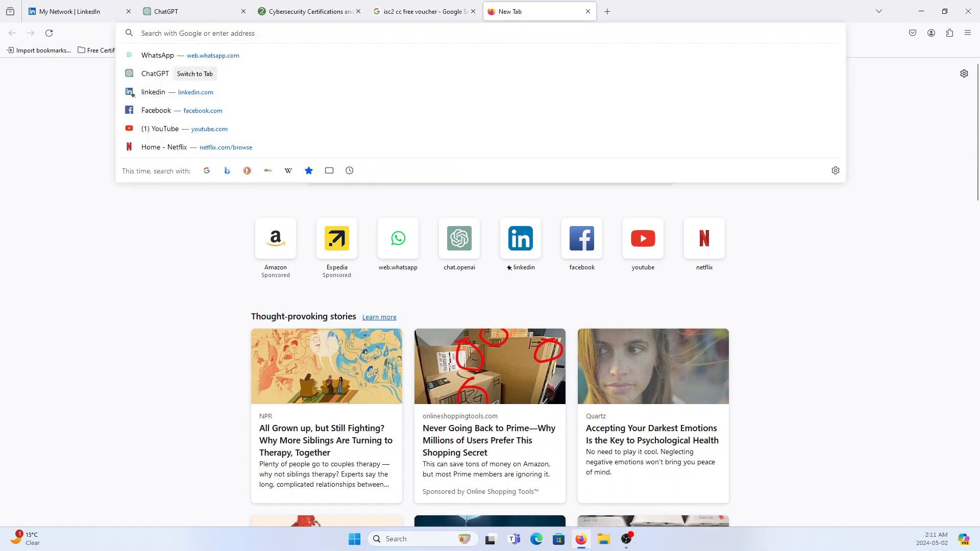
Step: Search for isc2 cc free notes and open the Reddit r/cissp post with CC exam notes
text(instagram.com/)
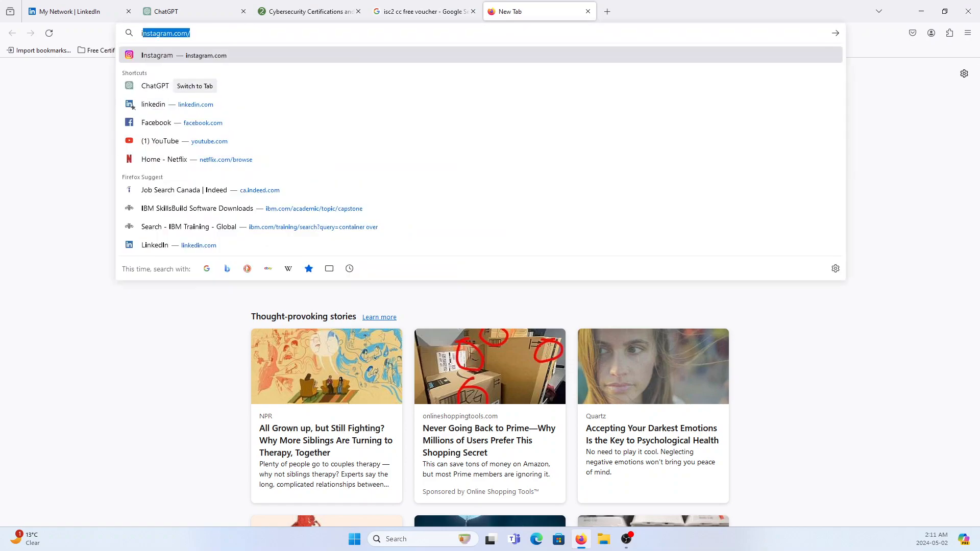
text(isc2 cc f)
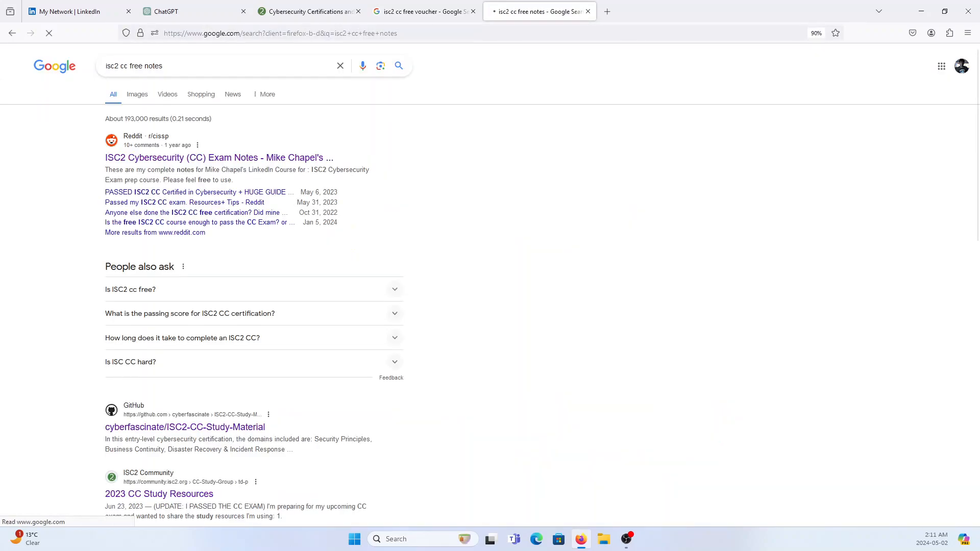
click(219, 157)
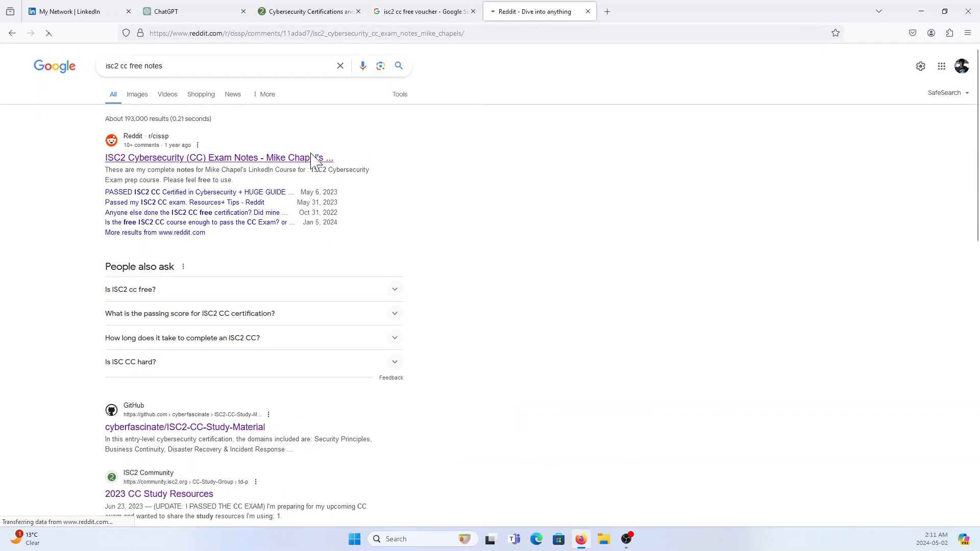
click(218, 158)
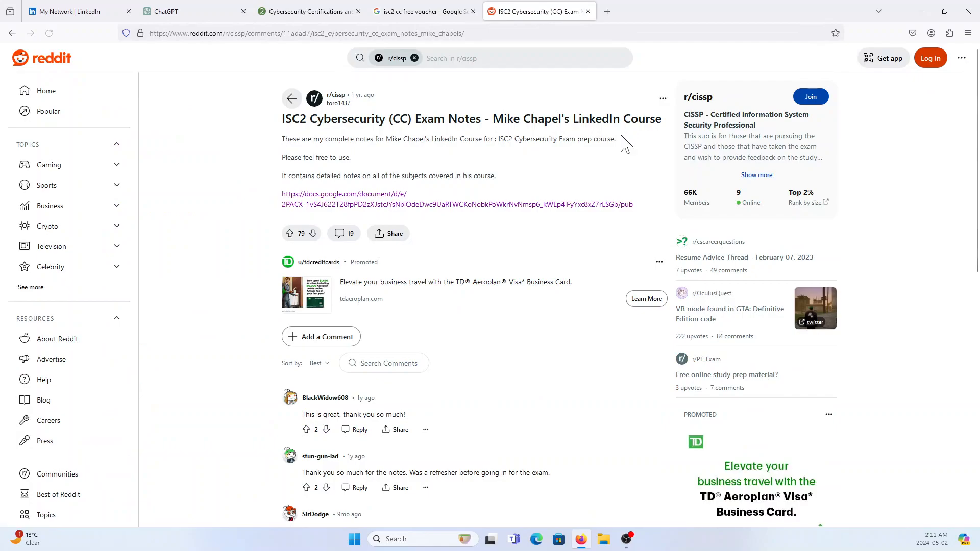
Step: Open the linked CC- Mike Chapels Notes Google Doc from the post and read down through it
click(458, 205)
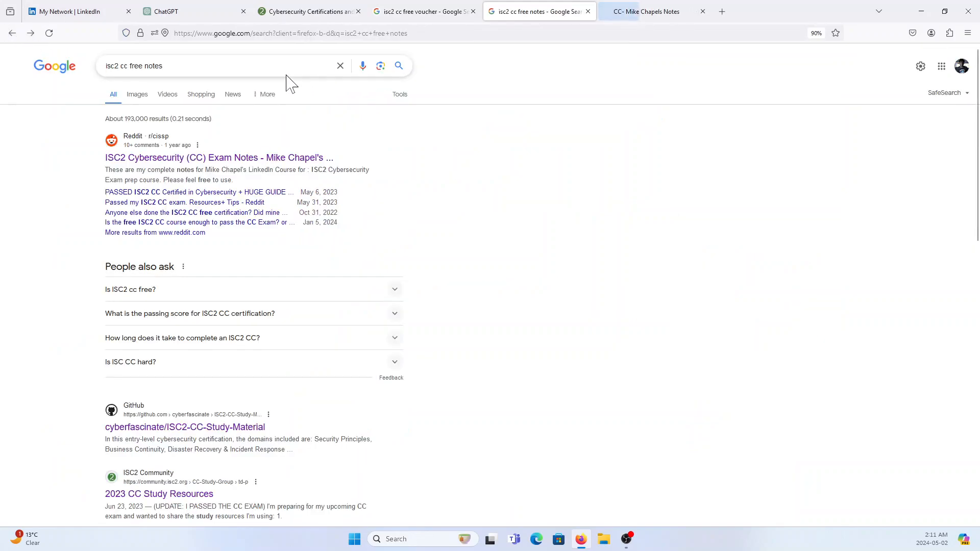
click(219, 157)
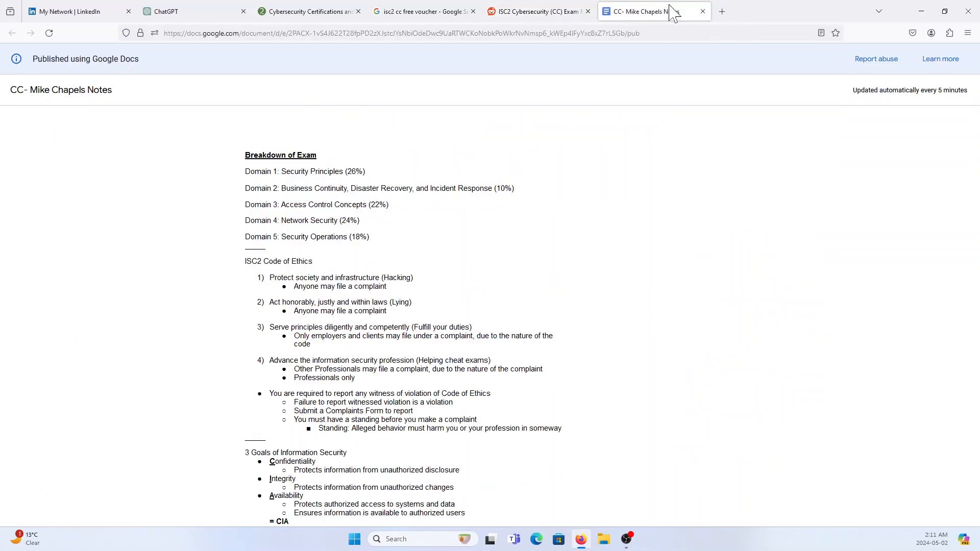
scroll(down, 3)
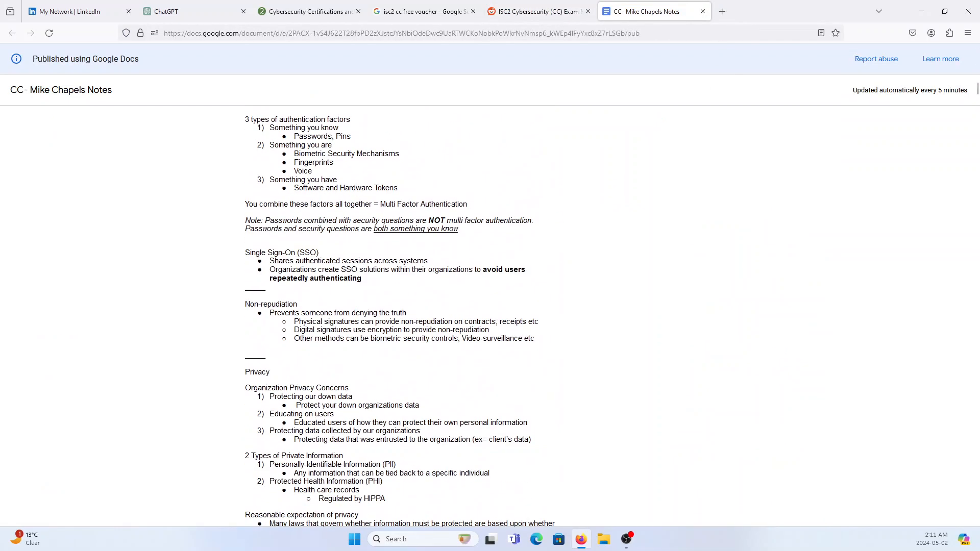
scroll(down, 3)
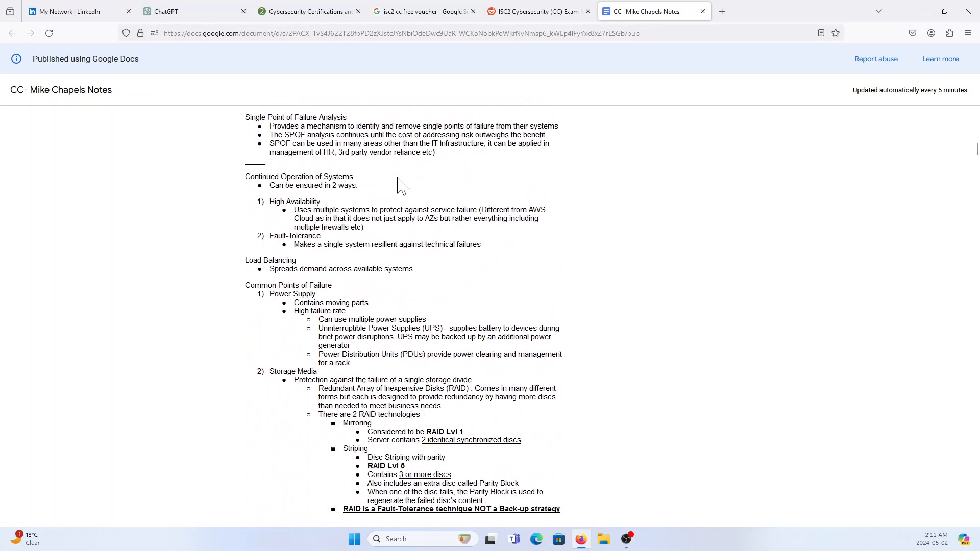
scroll(down, 3)
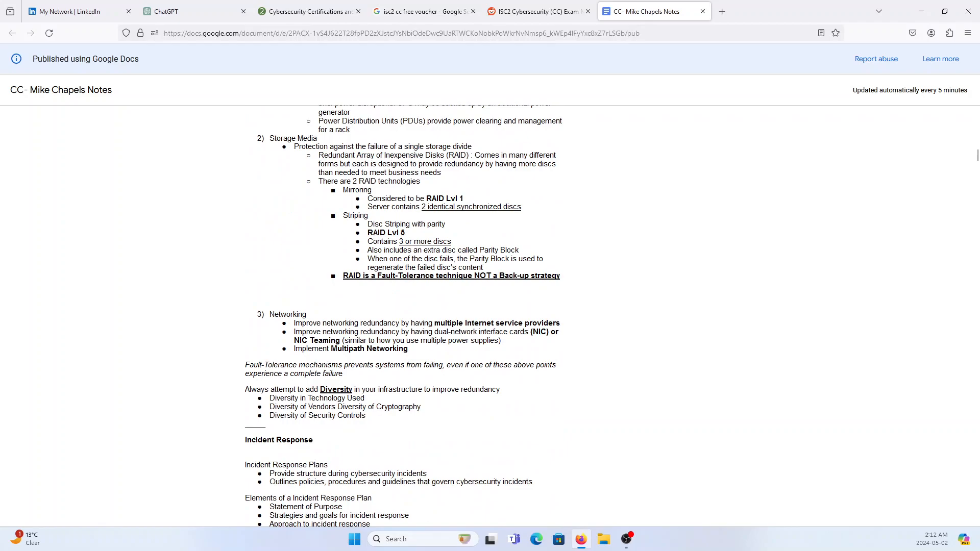
Step: From the notes search results, open the ISC2-CC-Study-Material GitHub repo's Important PDFs folder and Chapter 1.pdf
click(538, 11)
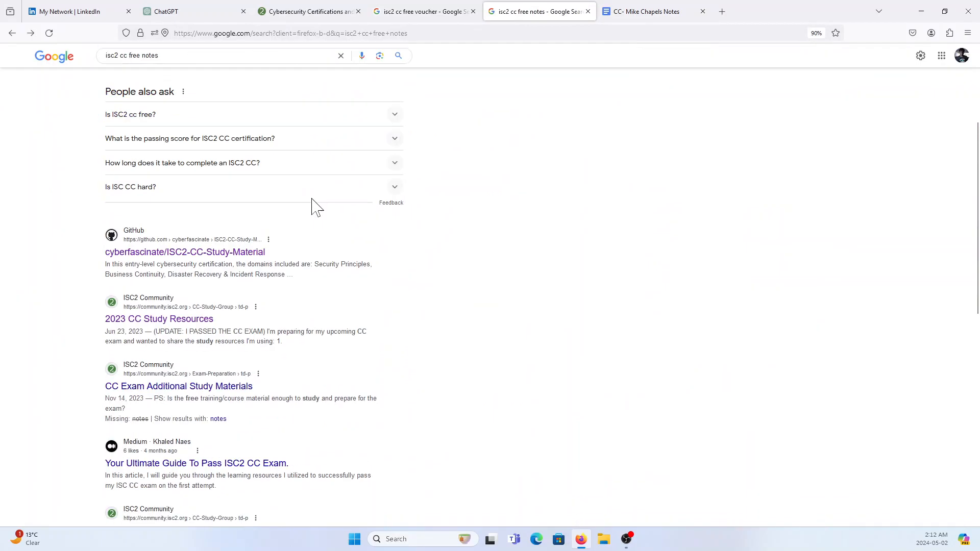
scroll(down, 3)
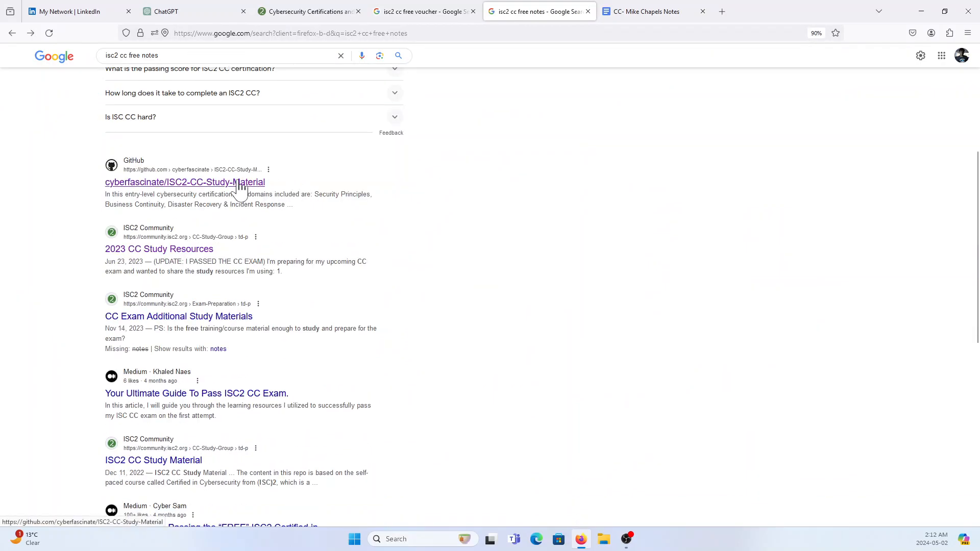
click(185, 182)
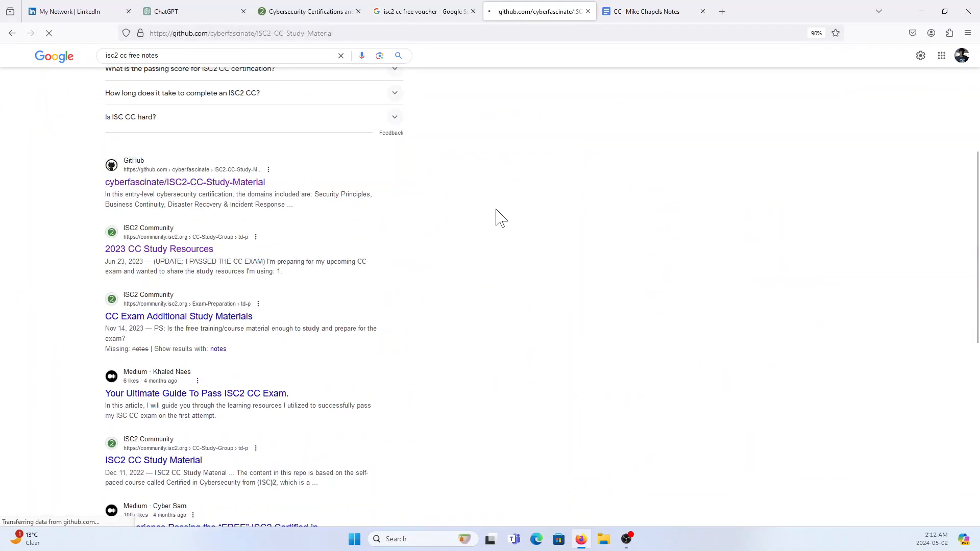
click(185, 182)
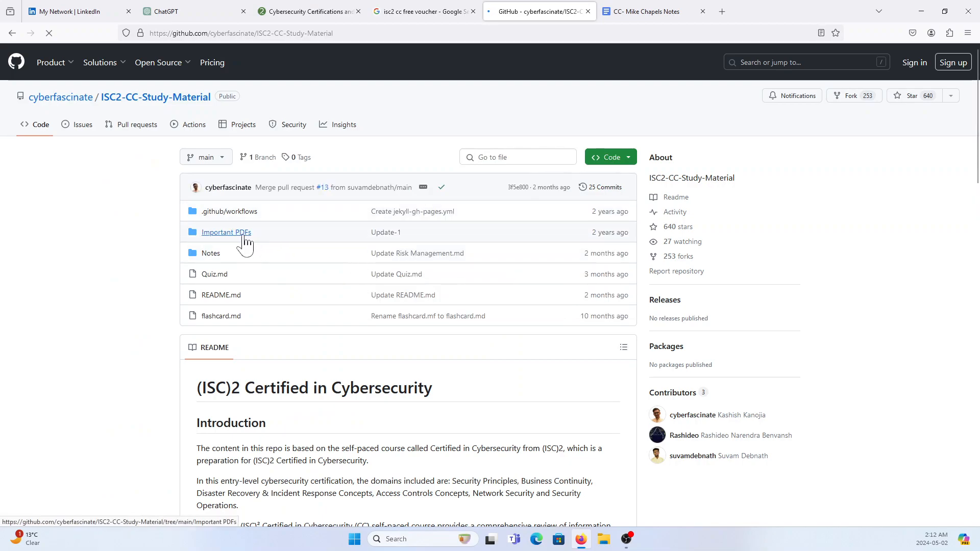
click(226, 232)
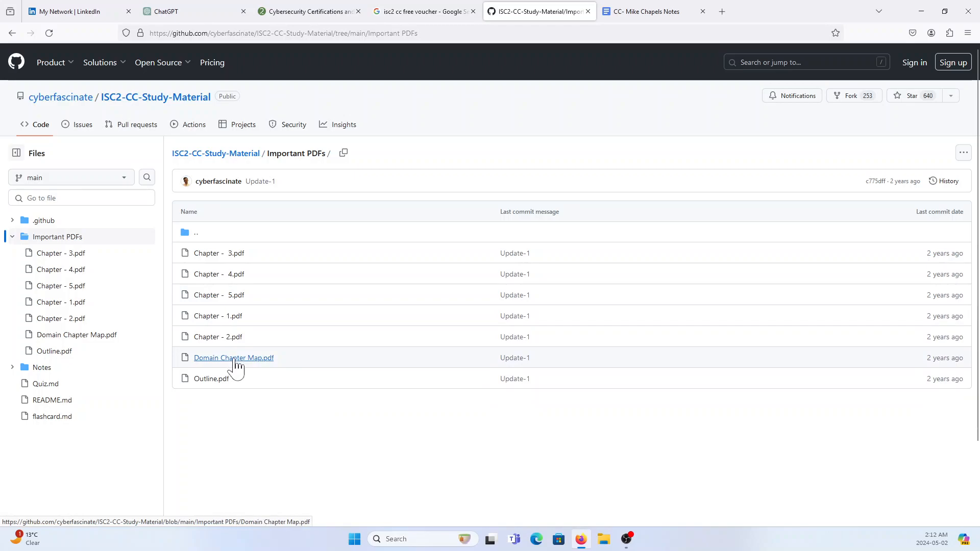
click(218, 315)
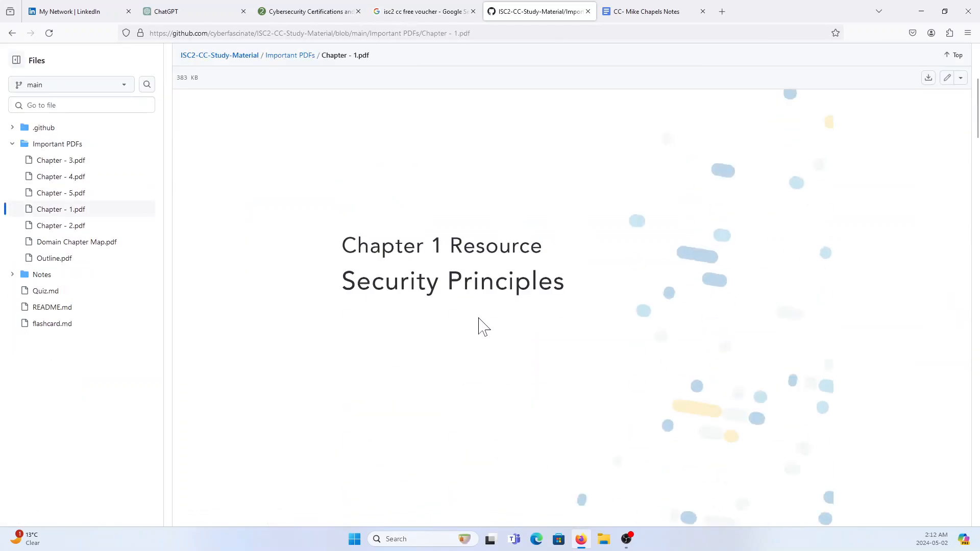
Step: Read through the Chapter 1 PDF preview down to its Chapter Takeaways page
scroll(down, 3)
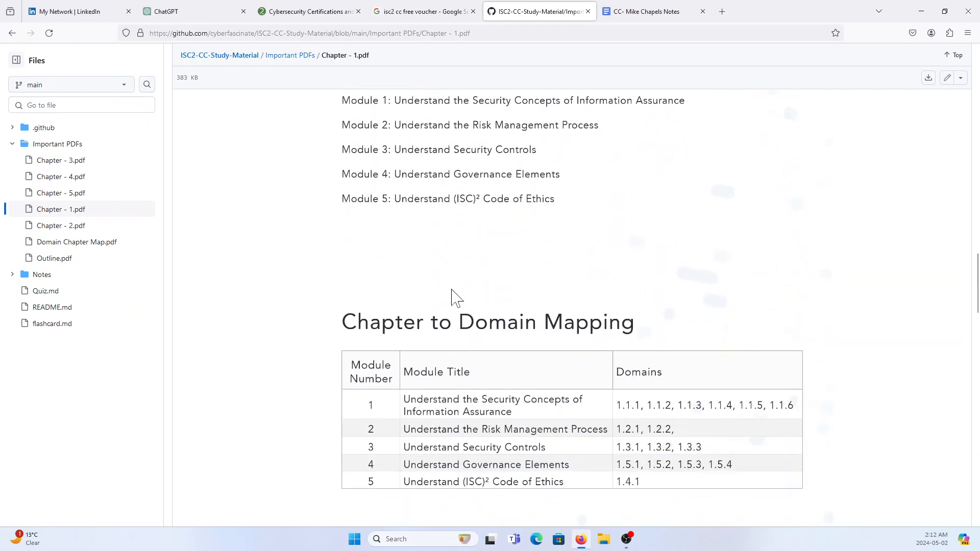
scroll(down, 3)
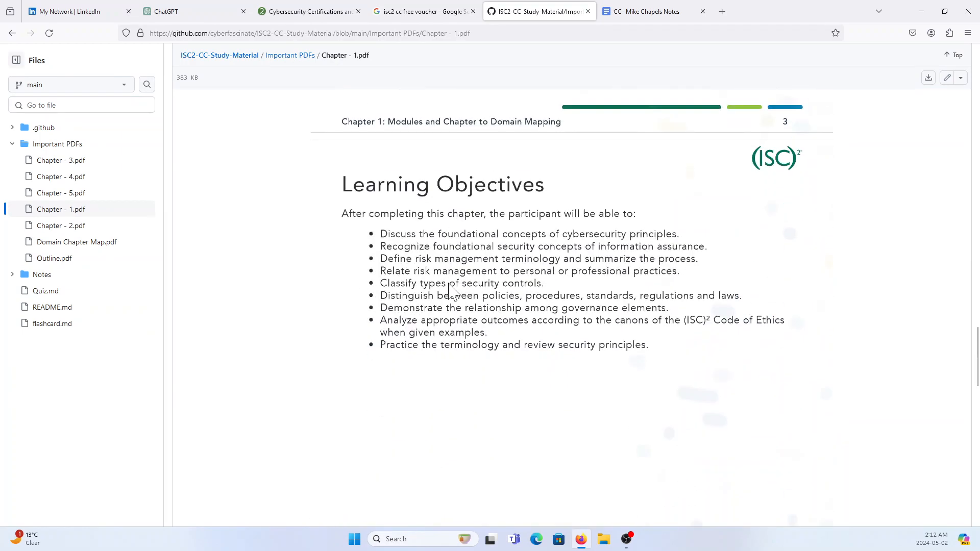
mouse_move(467, 280)
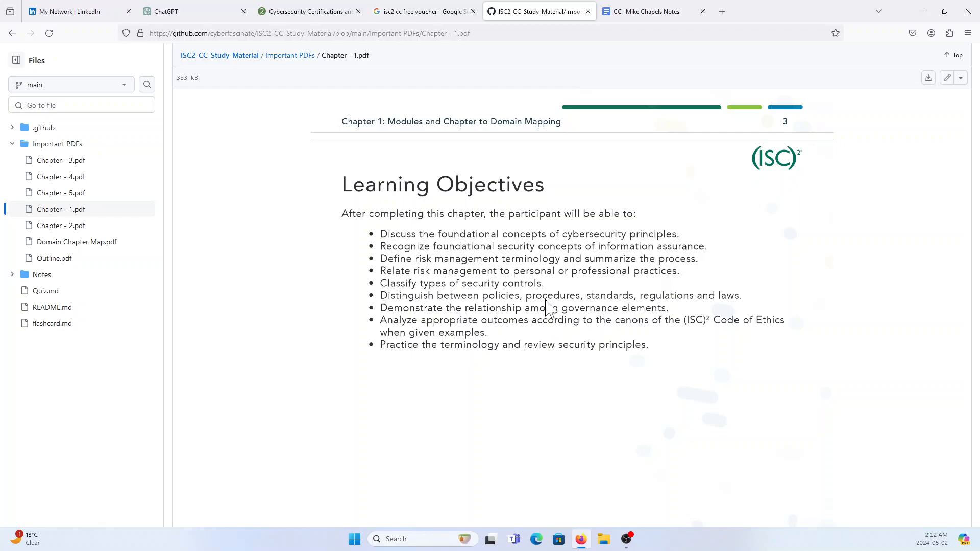
mouse_move(560, 265)
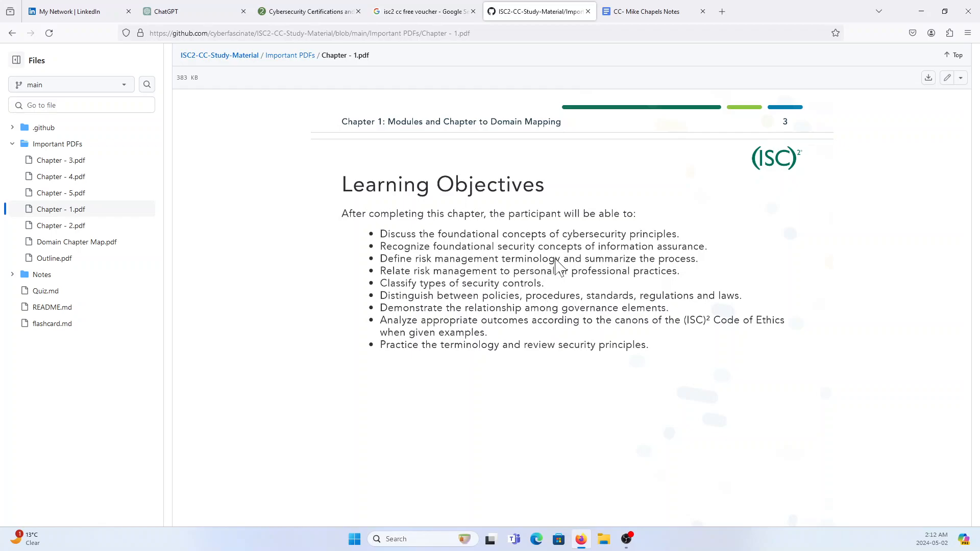
mouse_move(554, 224)
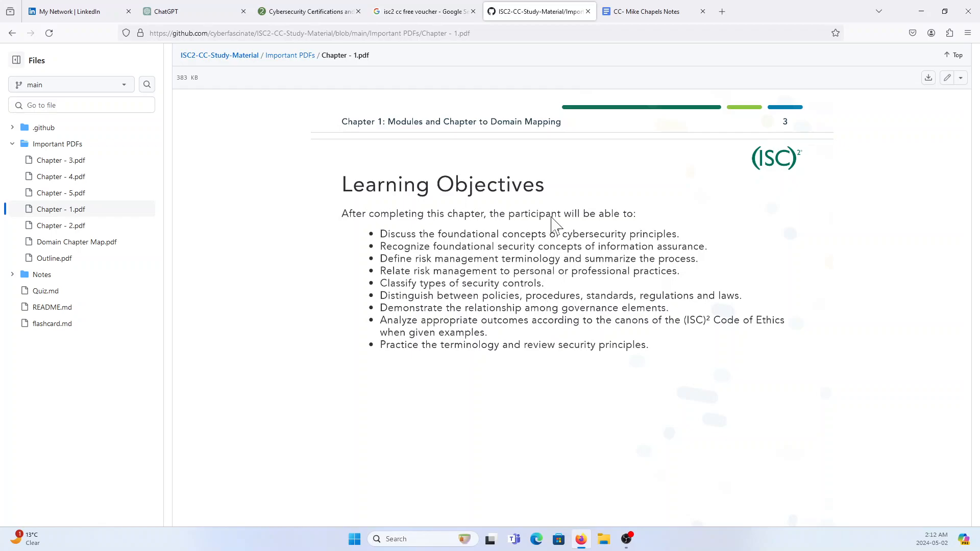
mouse_move(575, 235)
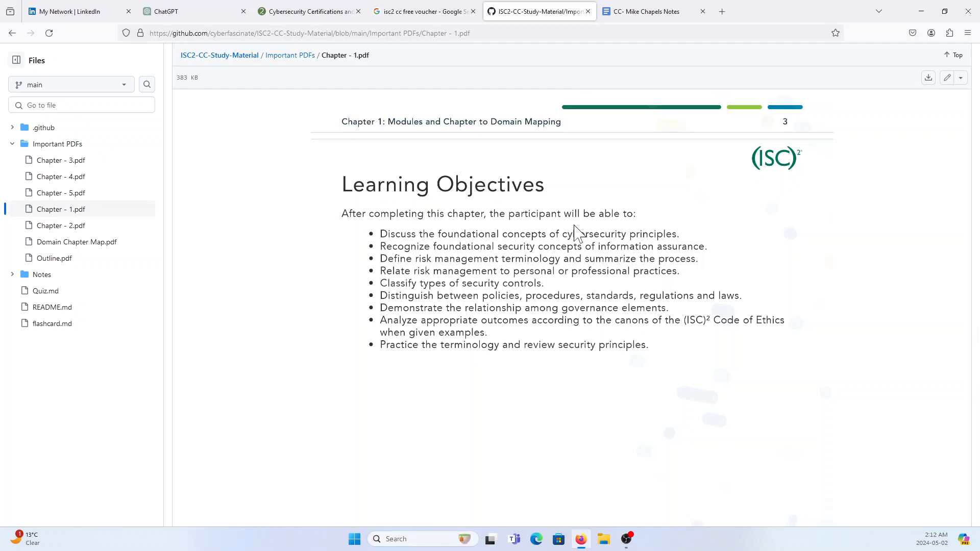
mouse_move(599, 288)
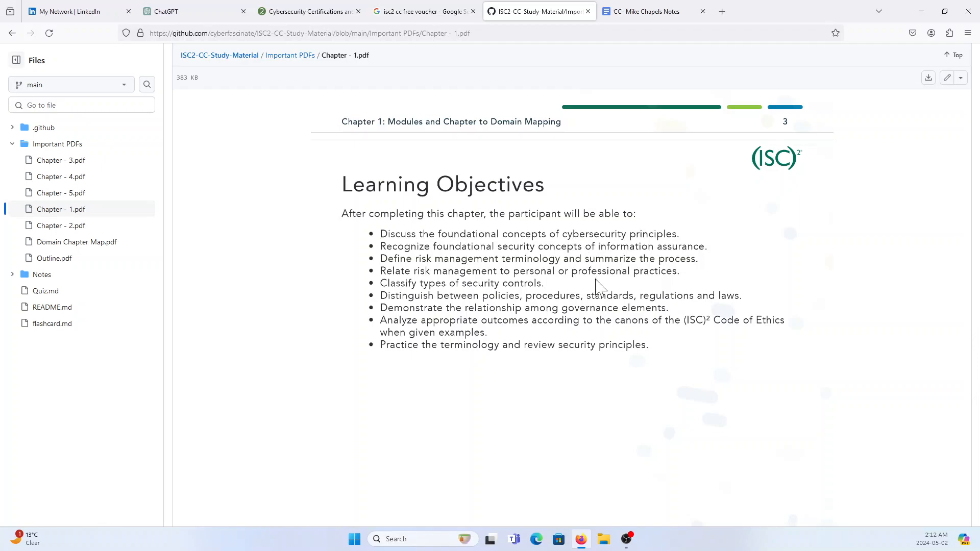
mouse_move(602, 317)
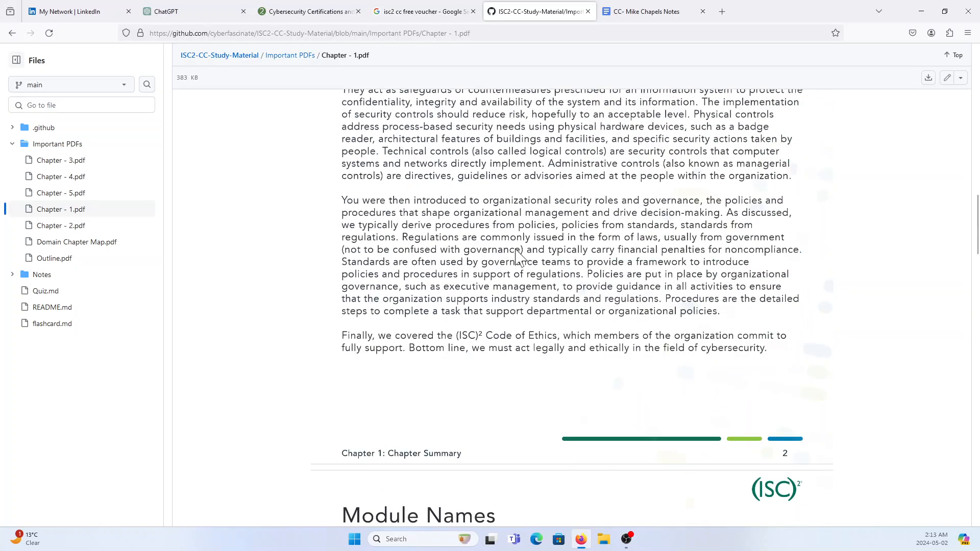
scroll(up, 3)
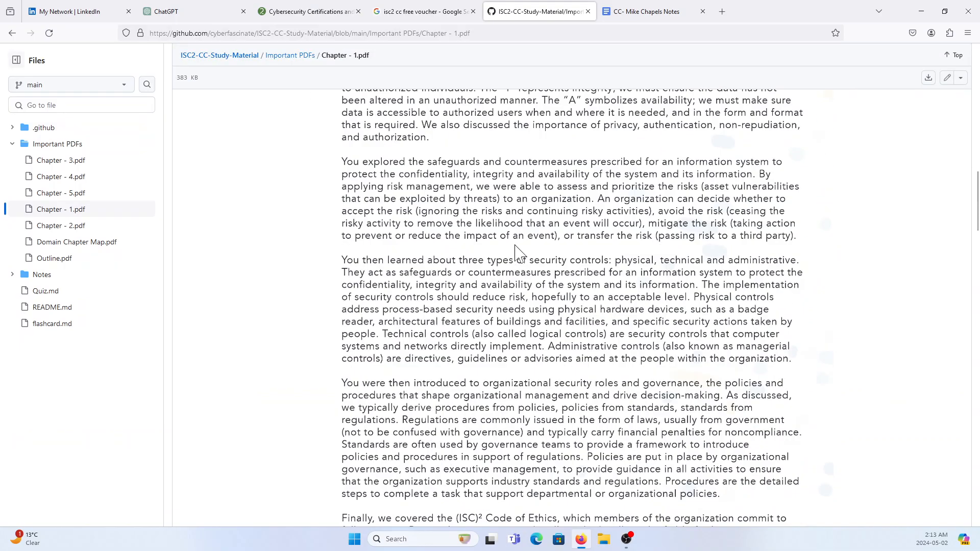
scroll(down, 3)
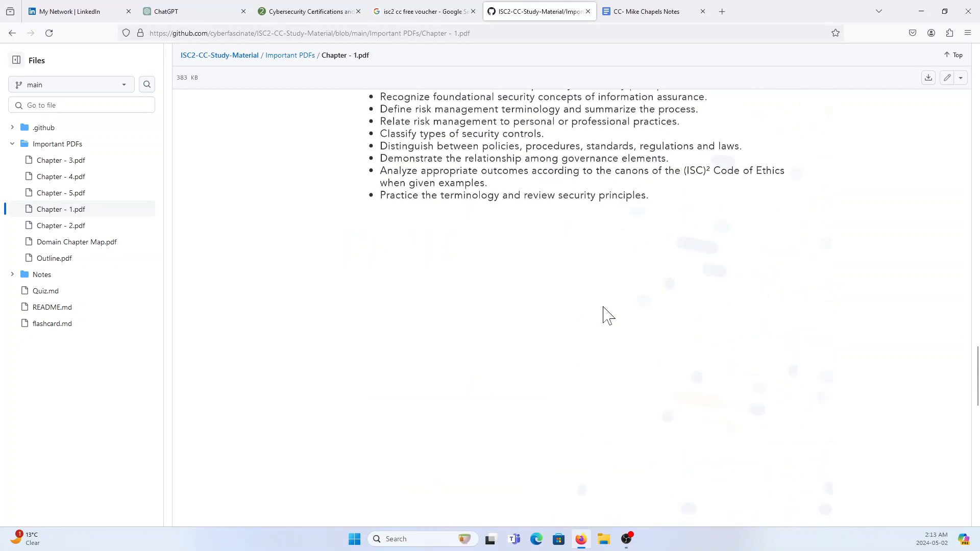
scroll(up, 3)
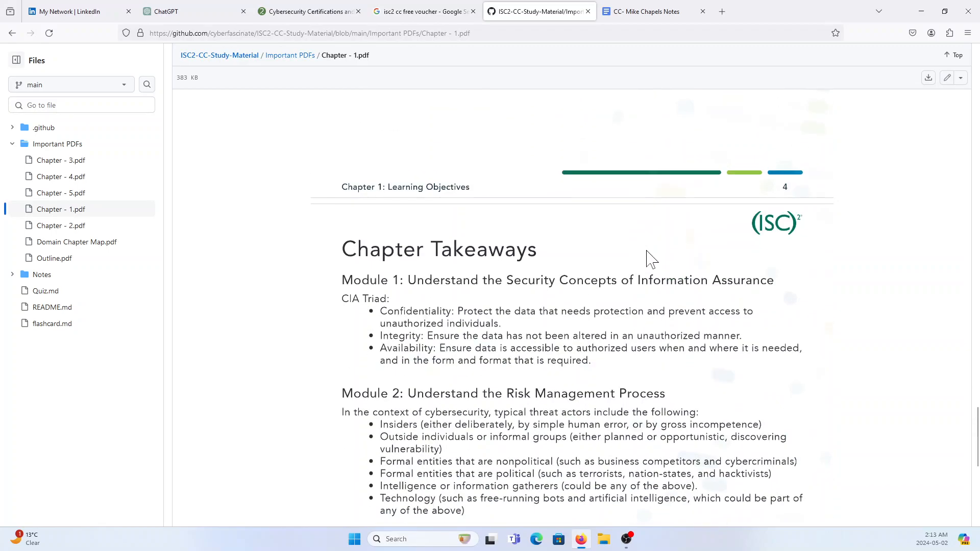
scroll(down, 3)
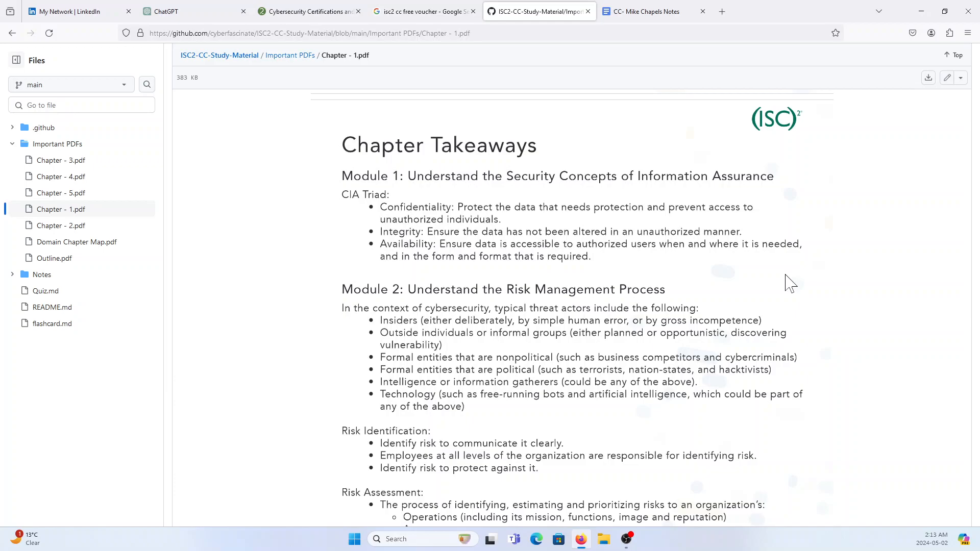
Step: Ask ChatGPT to 'quiz me with isc2 cc exam' and confirm with 'yes' to start the quiz
click(194, 11)
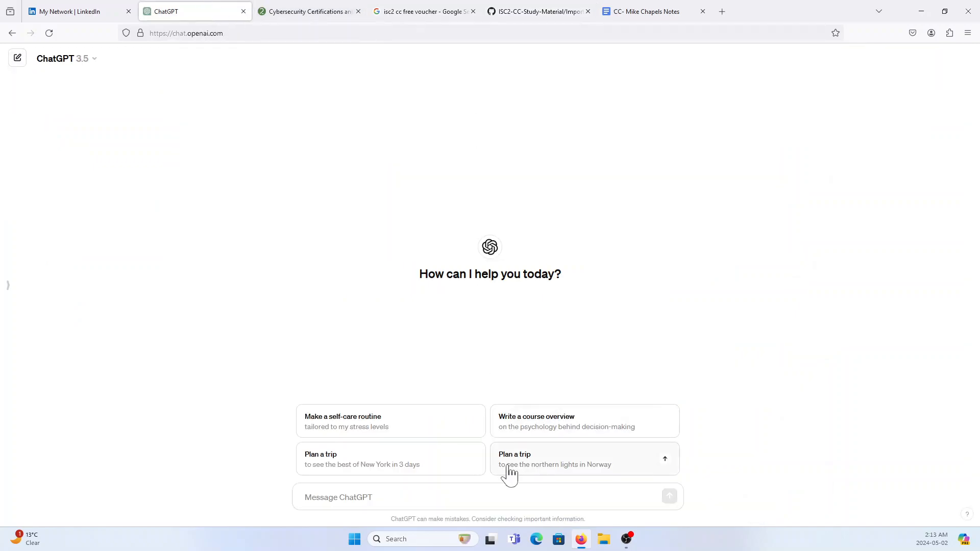
click(489, 498)
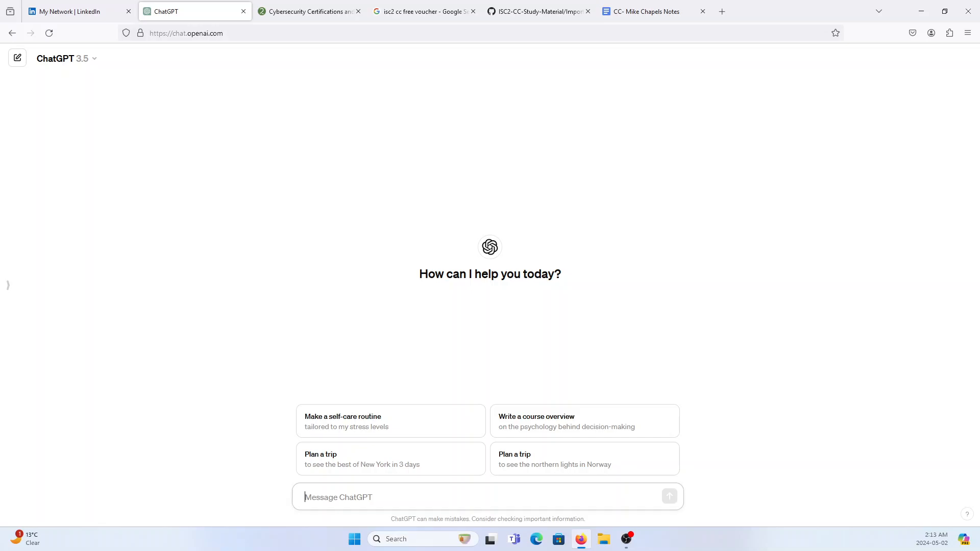
text(quiz me with)
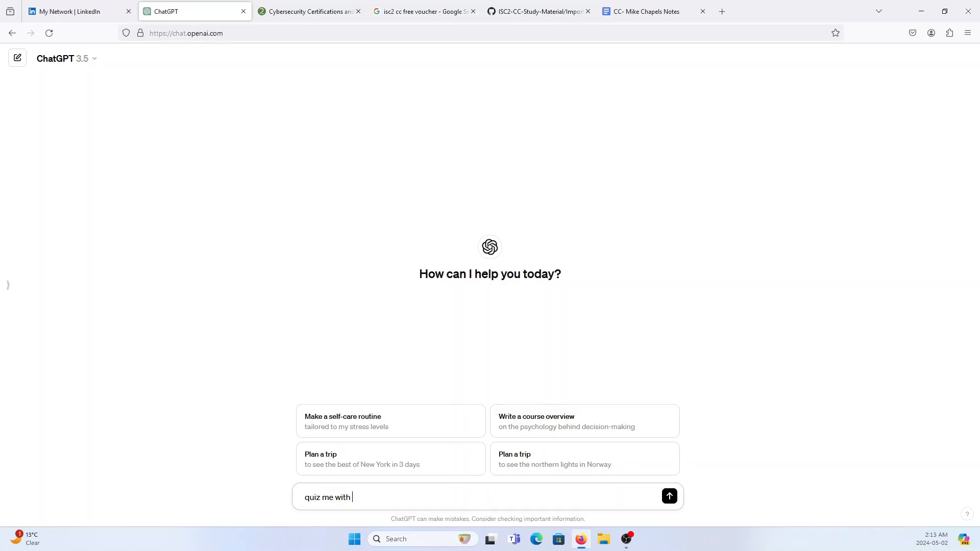
text(isc2 c)
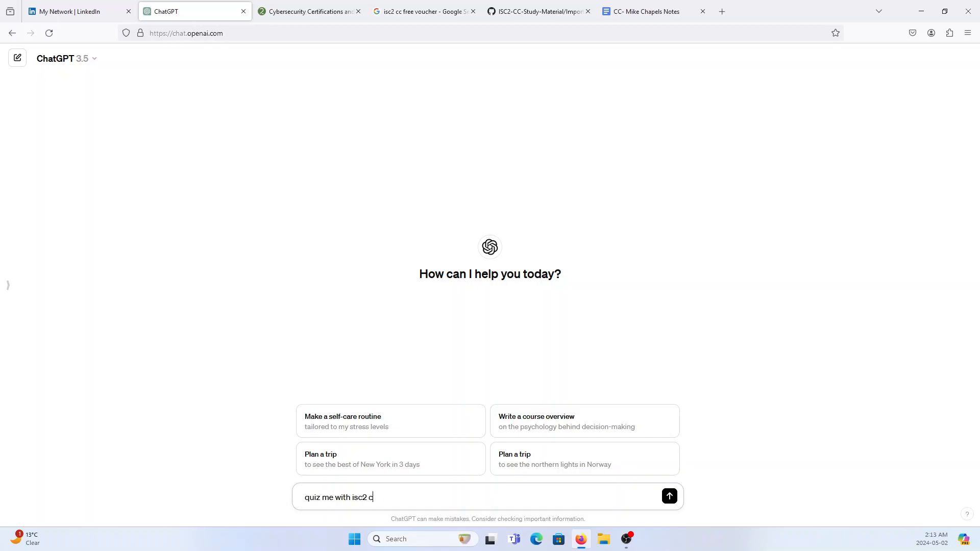
click(668, 496)
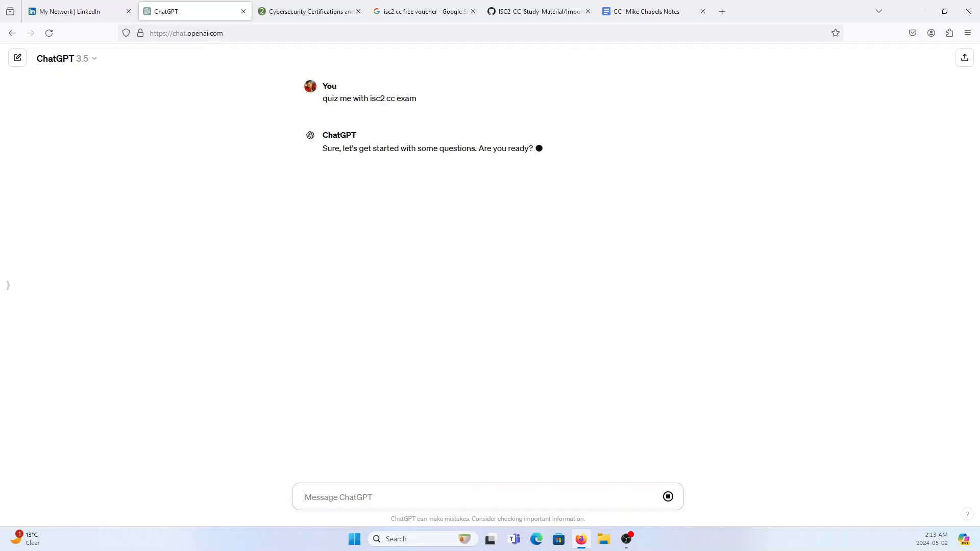
text(yes)
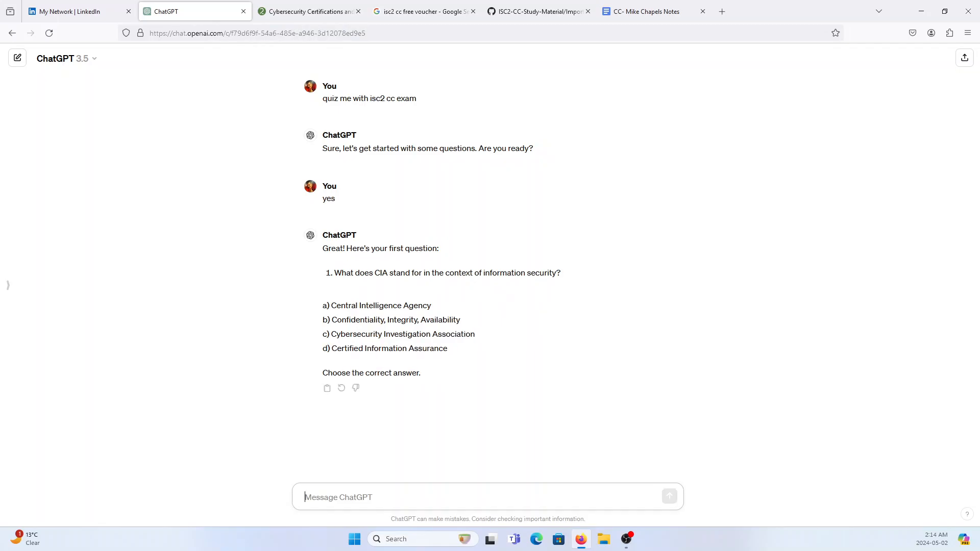
Step: Request 'next question' and 'next' repeatedly until the fifth question, on penetration testing, appears
text(next question)
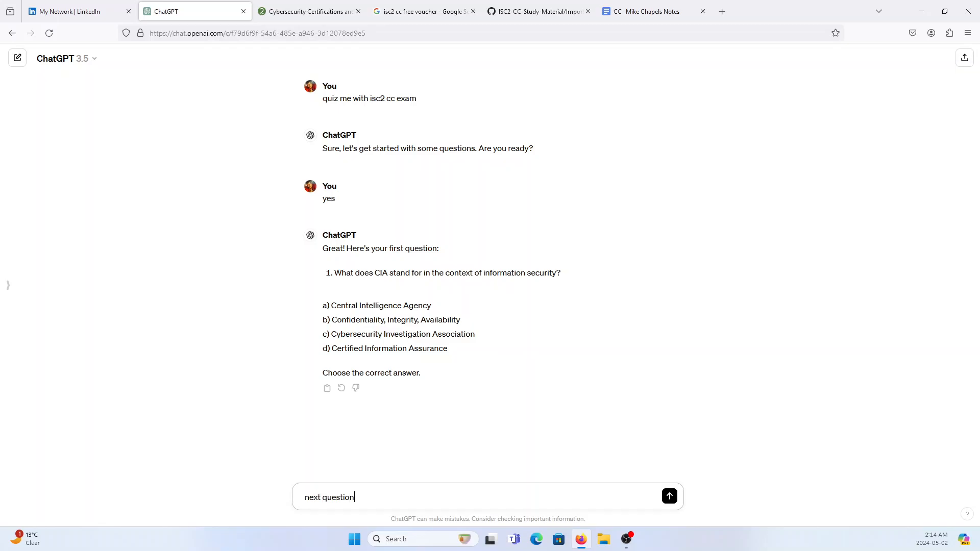
click(668, 496)
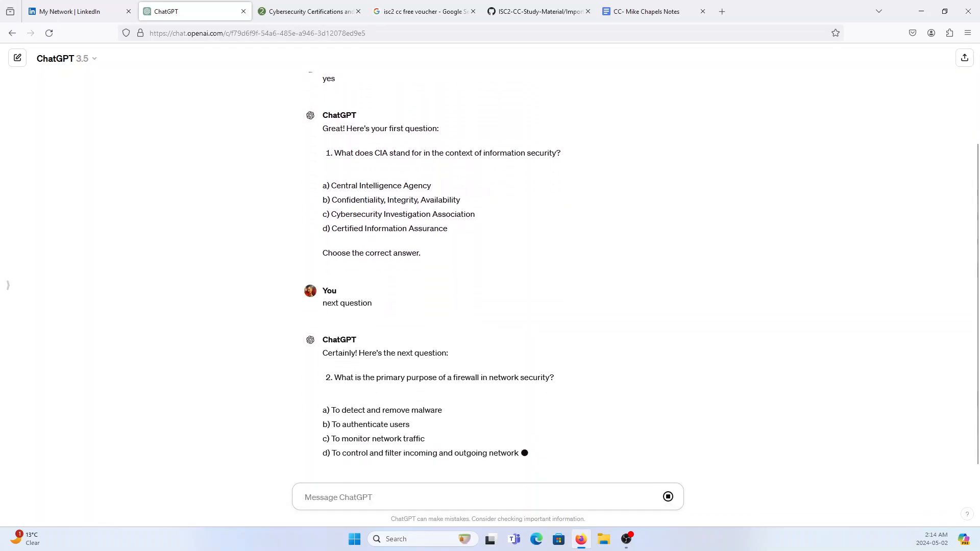
text(next)
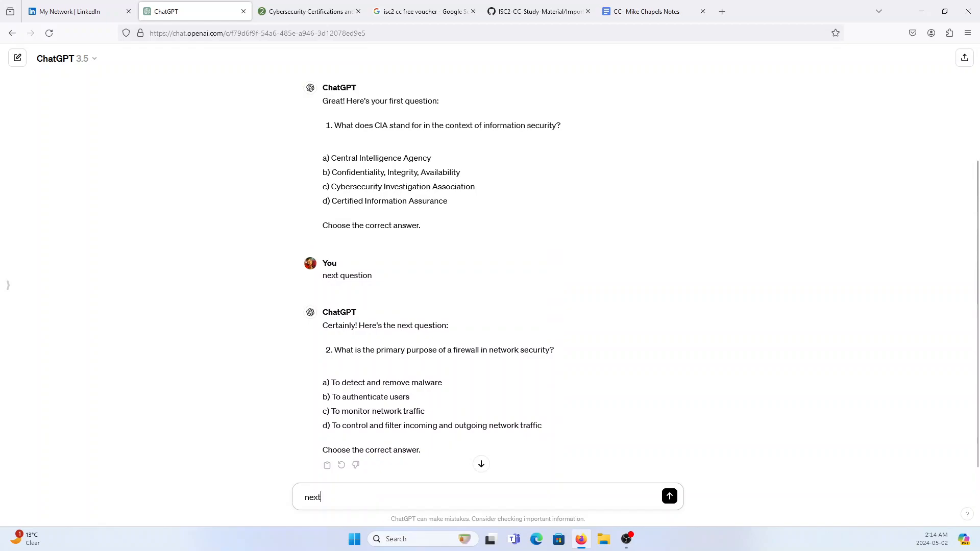
click(669, 496)
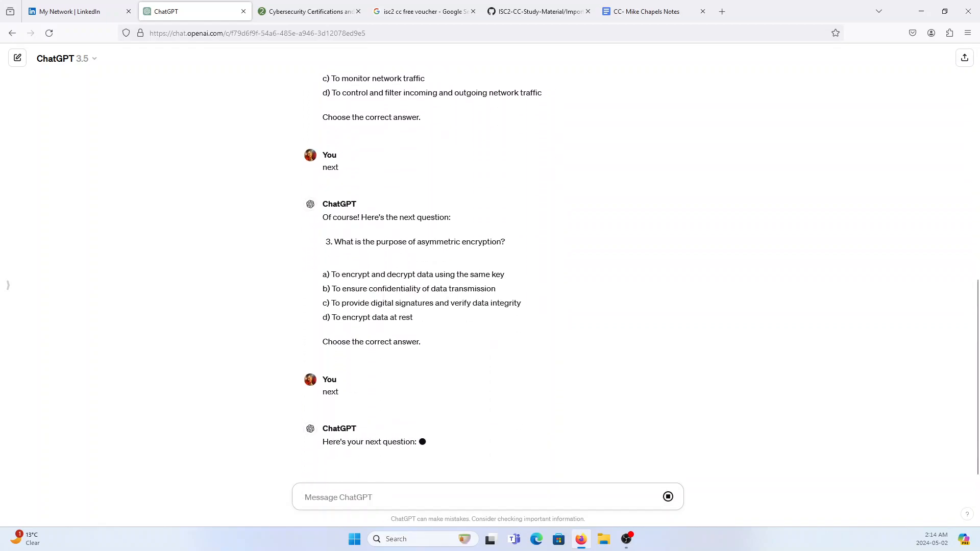
text(next)
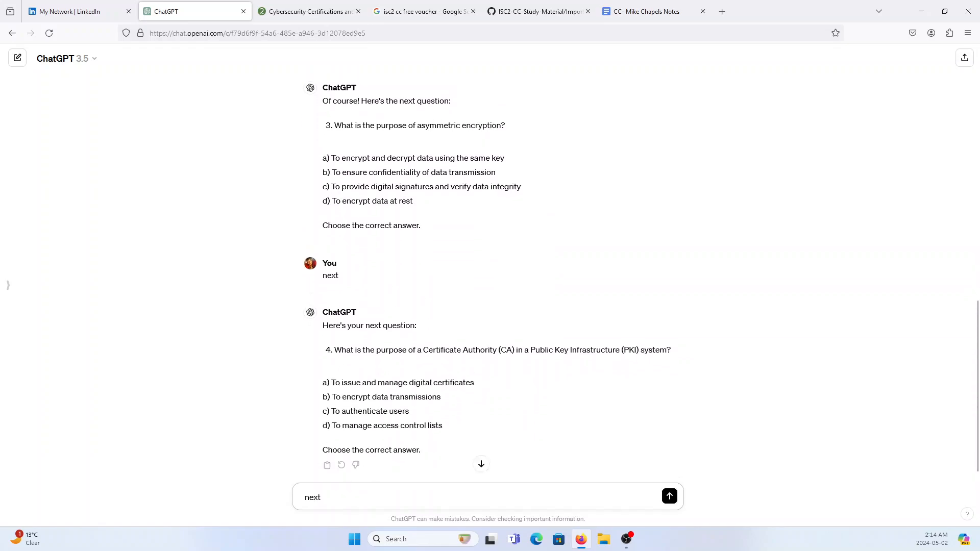
click(668, 496)
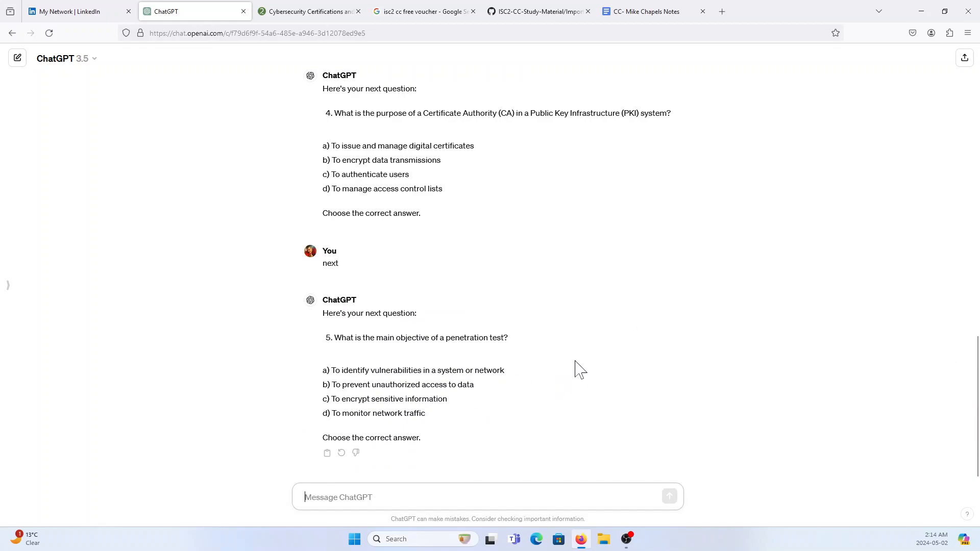
mouse_move(642, 332)
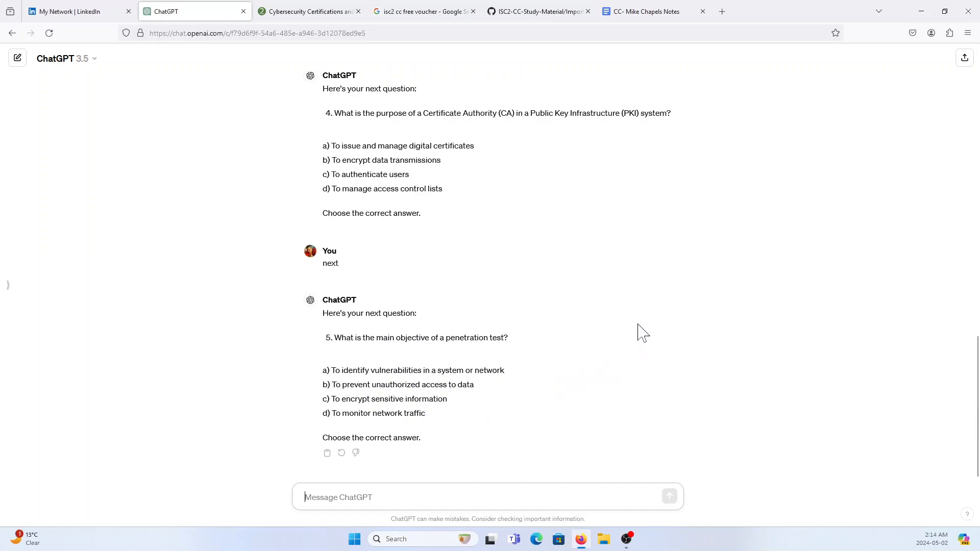
mouse_move(666, 368)
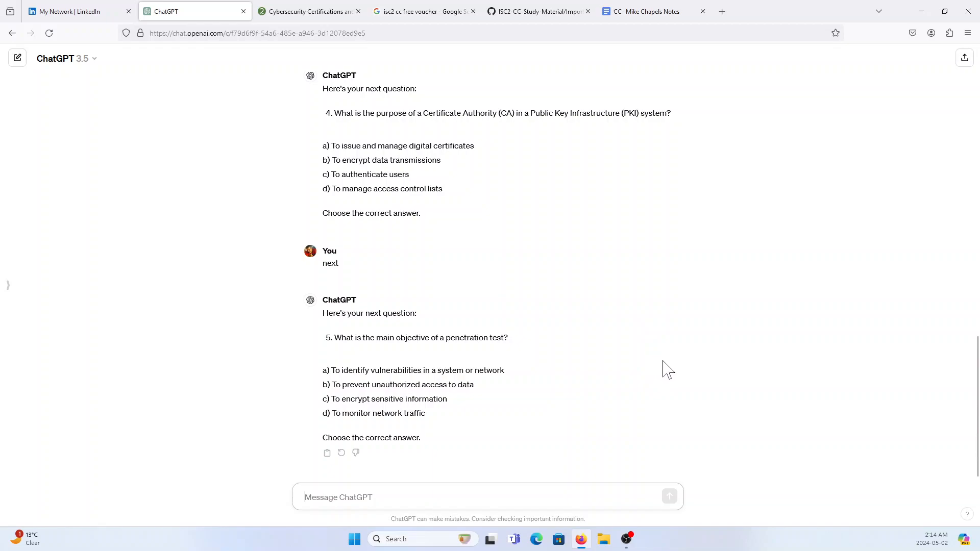
mouse_move(670, 361)
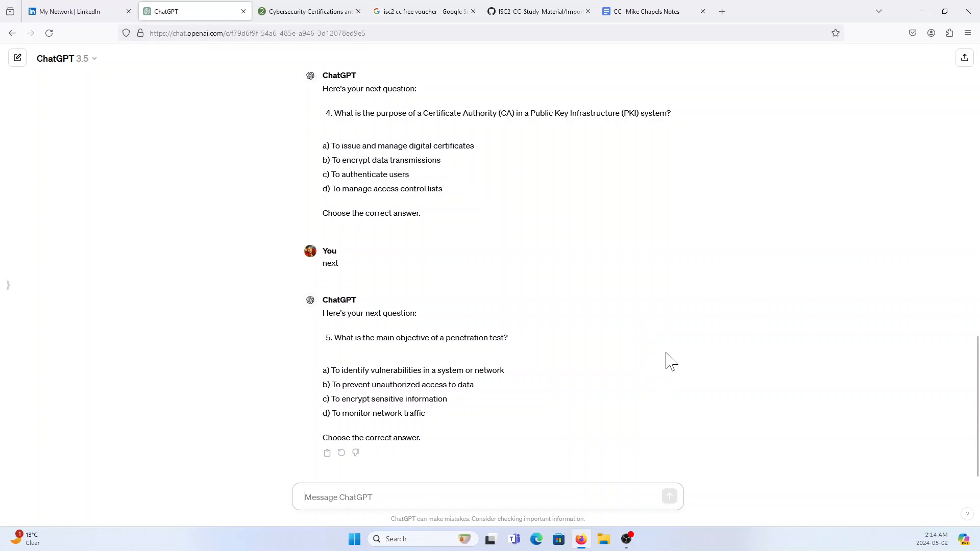
mouse_move(651, 363)
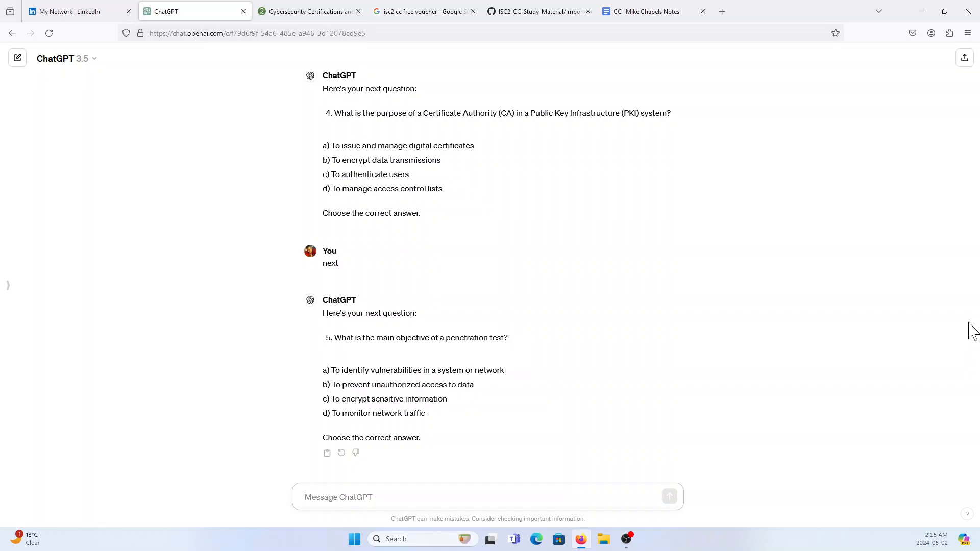
Step: Return to the GitHub study material PDF folder and skim the Domain Chapter Map PDF
click(644, 12)
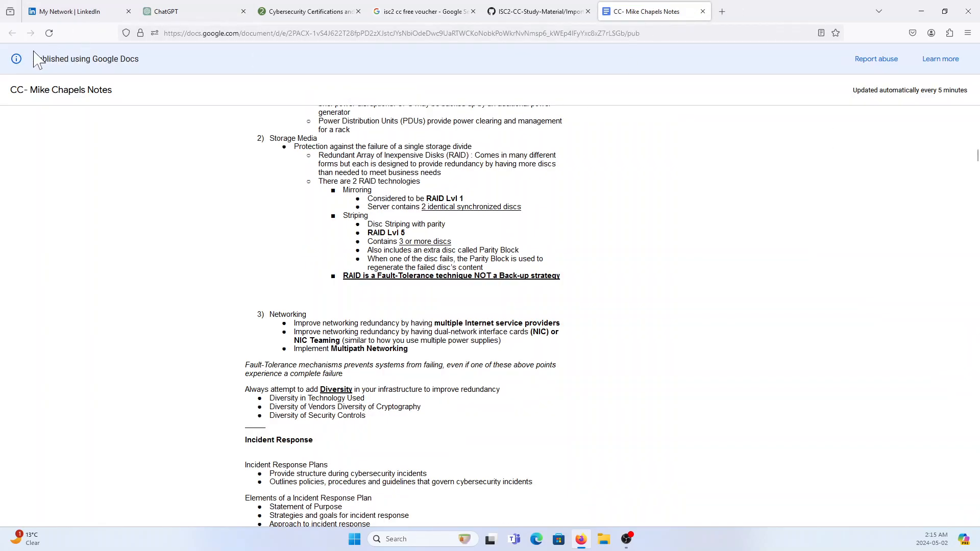
click(536, 11)
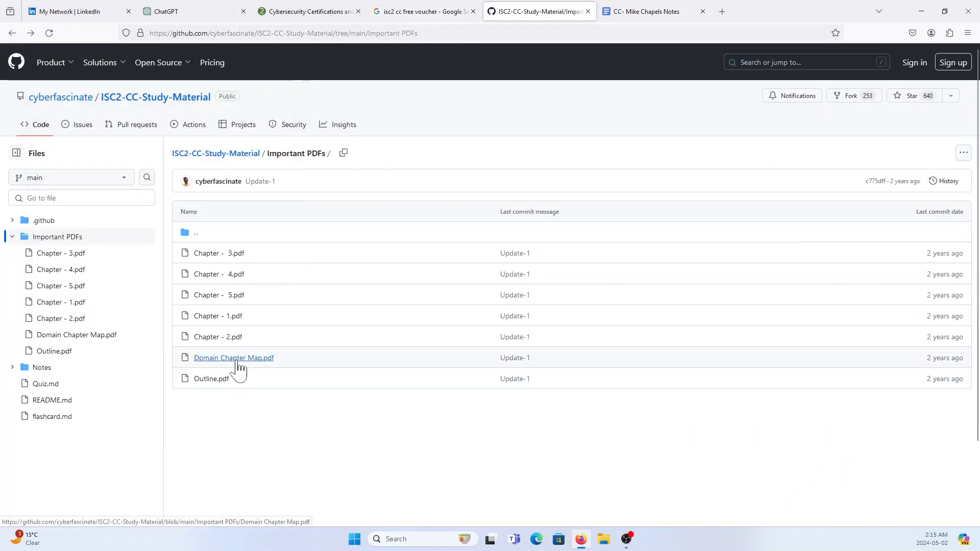
click(233, 357)
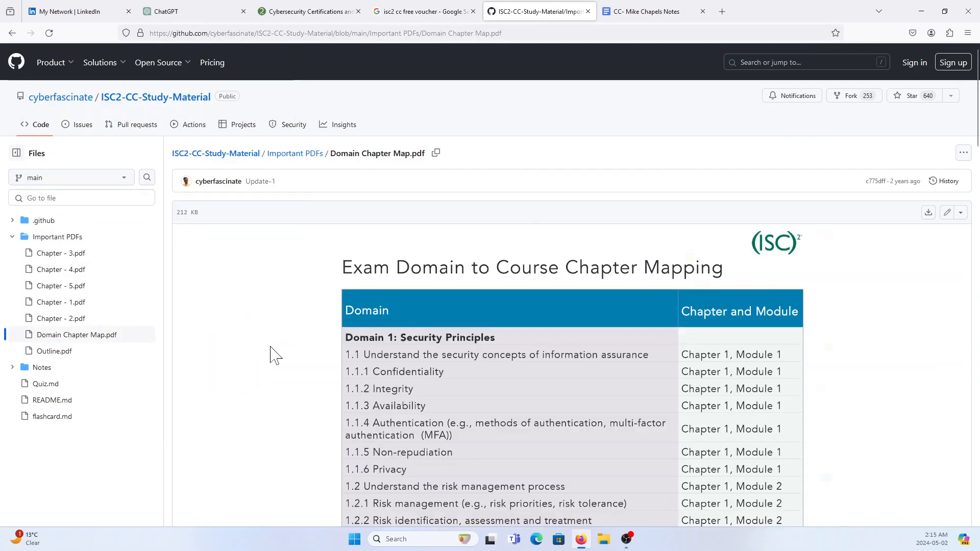
scroll(down, 3)
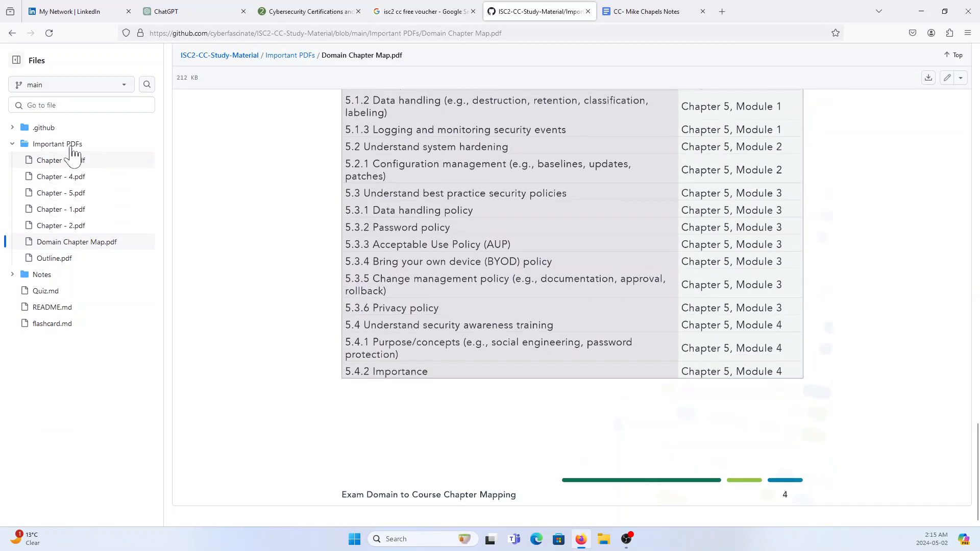
Step: View the Outline.pdf down to its CC Examination Weights table of domain percentages
click(54, 258)
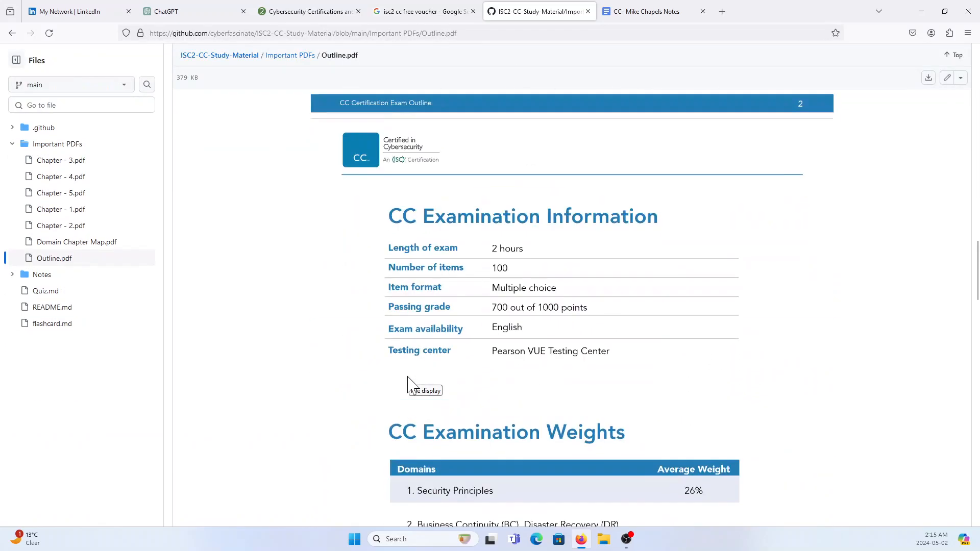
scroll(down, 3)
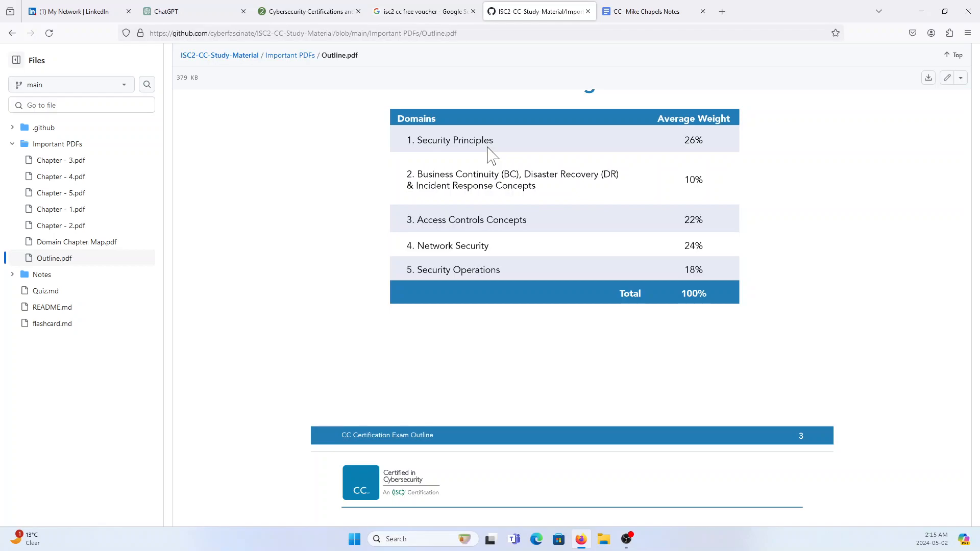
scroll(down, 3)
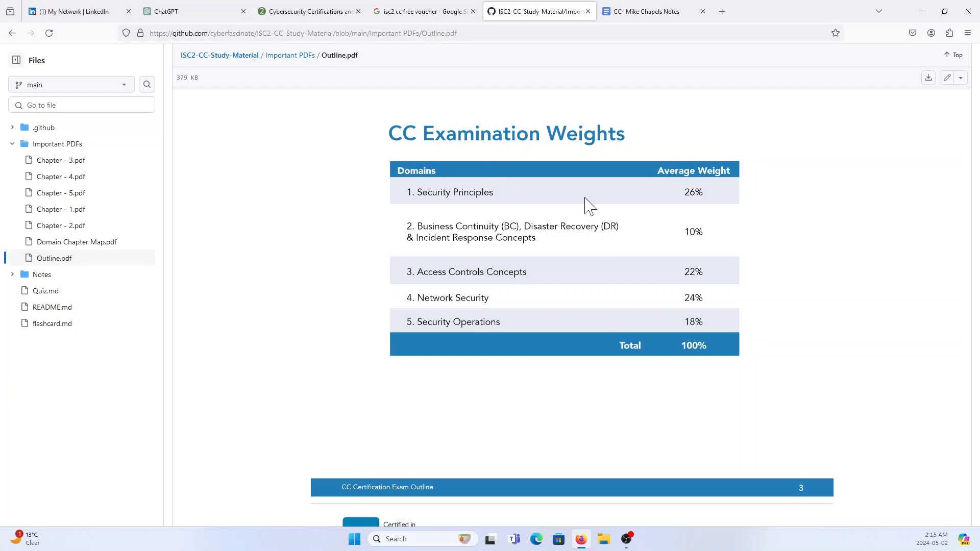
mouse_move(633, 174)
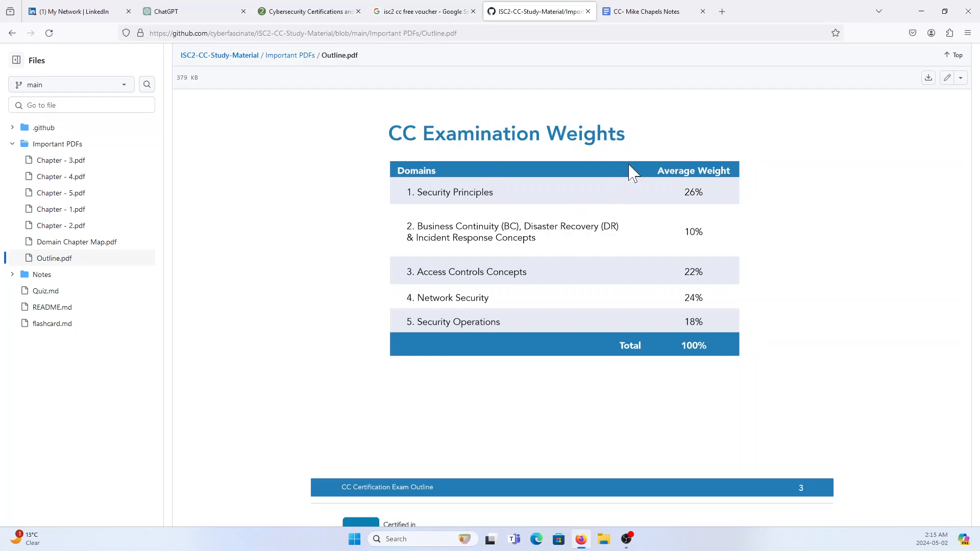
mouse_move(428, 59)
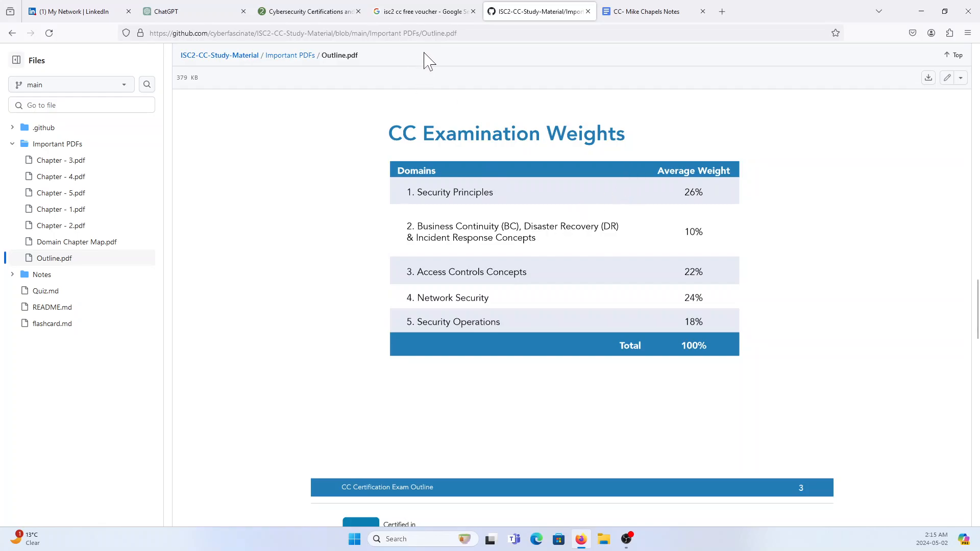
click(424, 11)
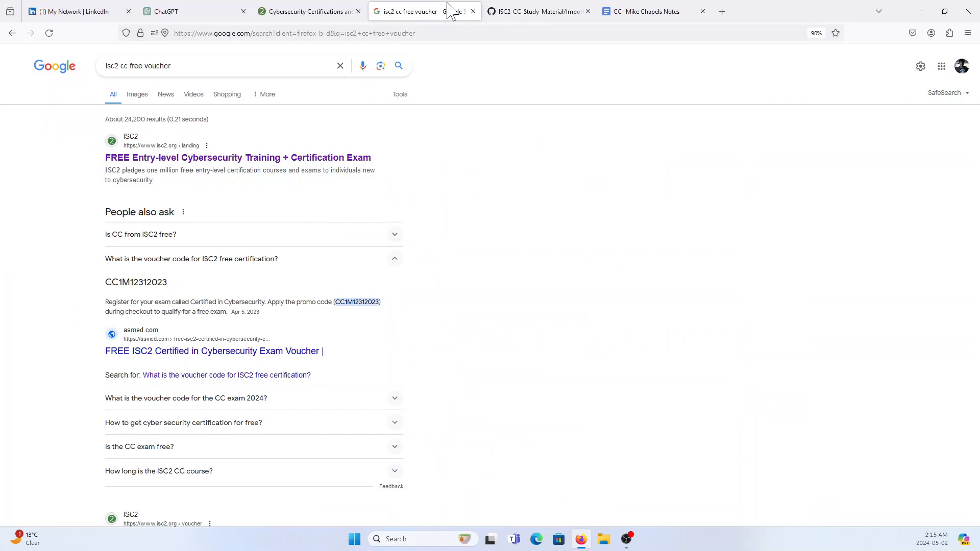
mouse_move(425, 11)
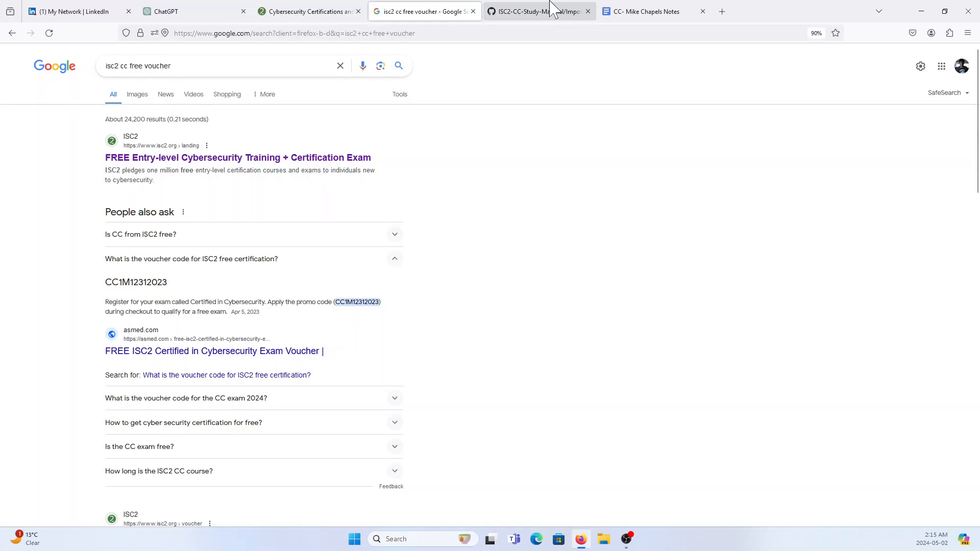
click(644, 12)
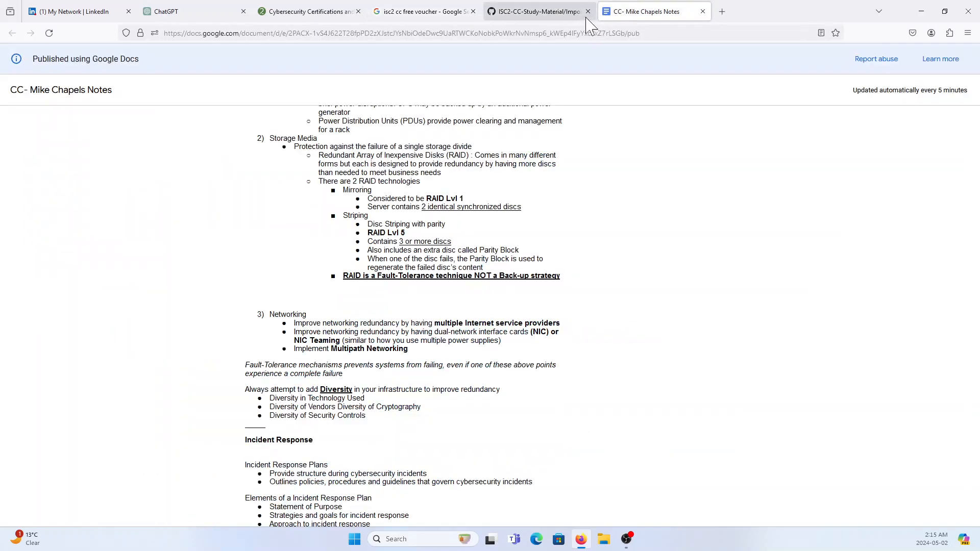
mouse_move(650, 254)
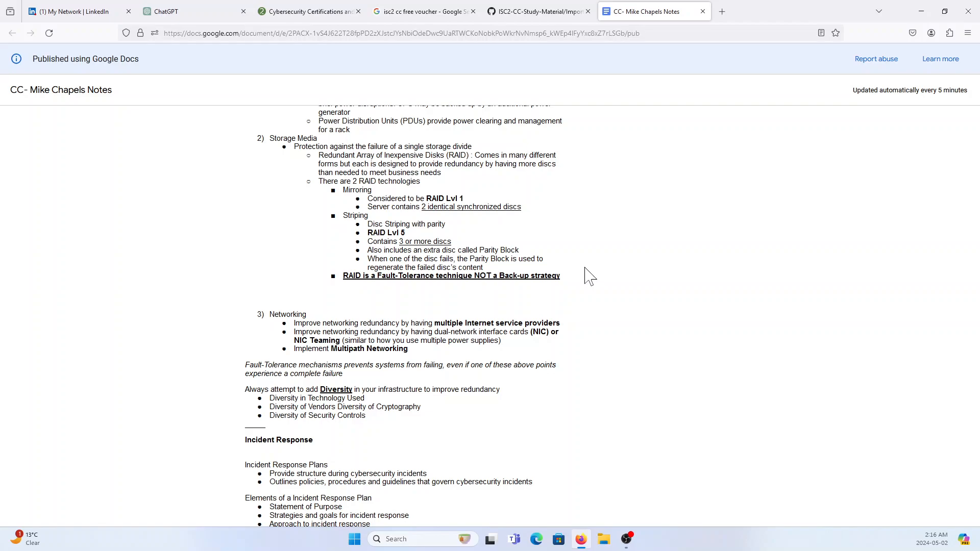
mouse_move(698, 31)
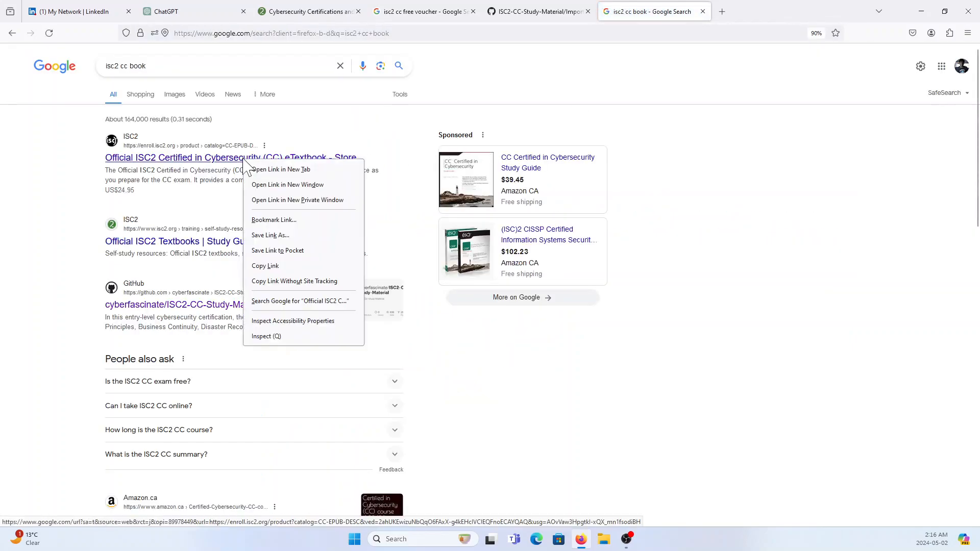
Step: Open the official ISC2 CC eTextbook page and the Amazon CC study guide listing in new tabs and look over the Amazon one
click(280, 168)
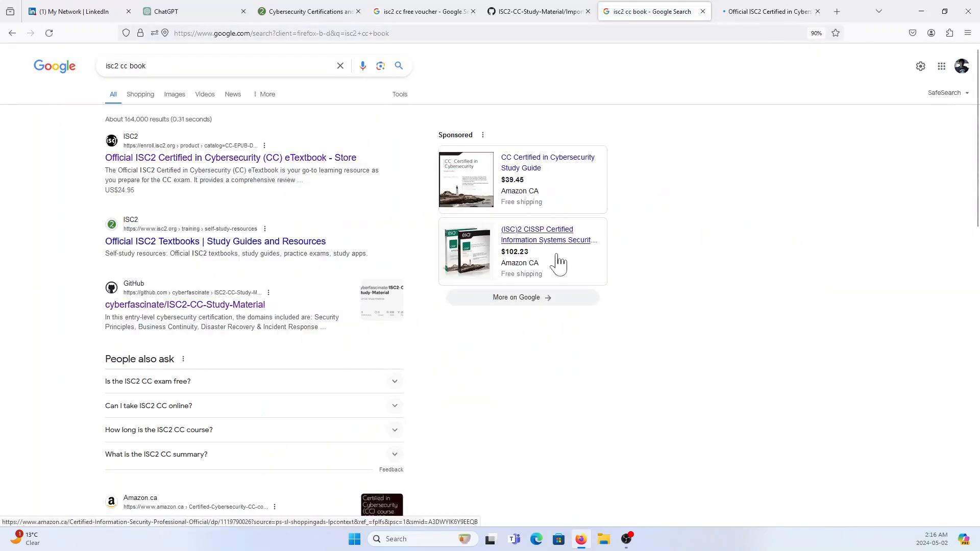
click(230, 157)
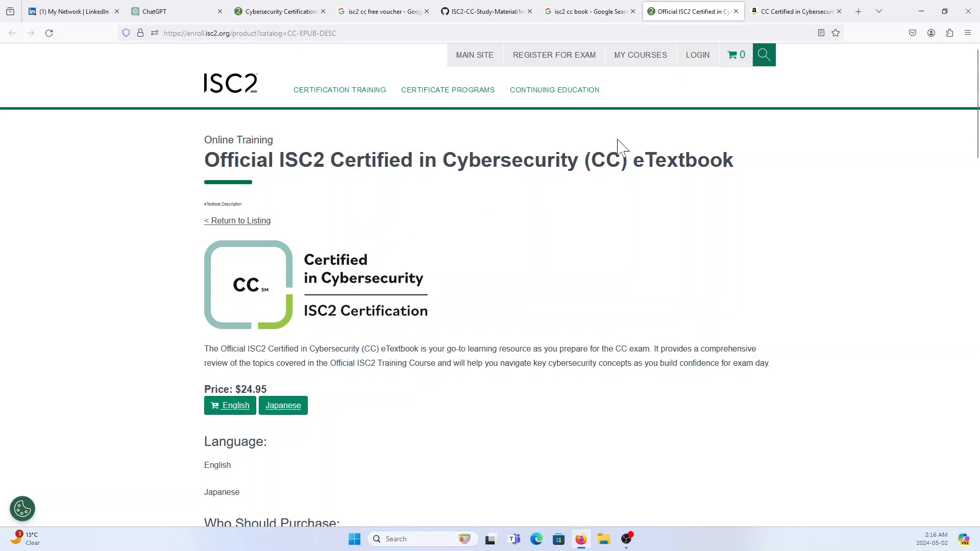
click(794, 11)
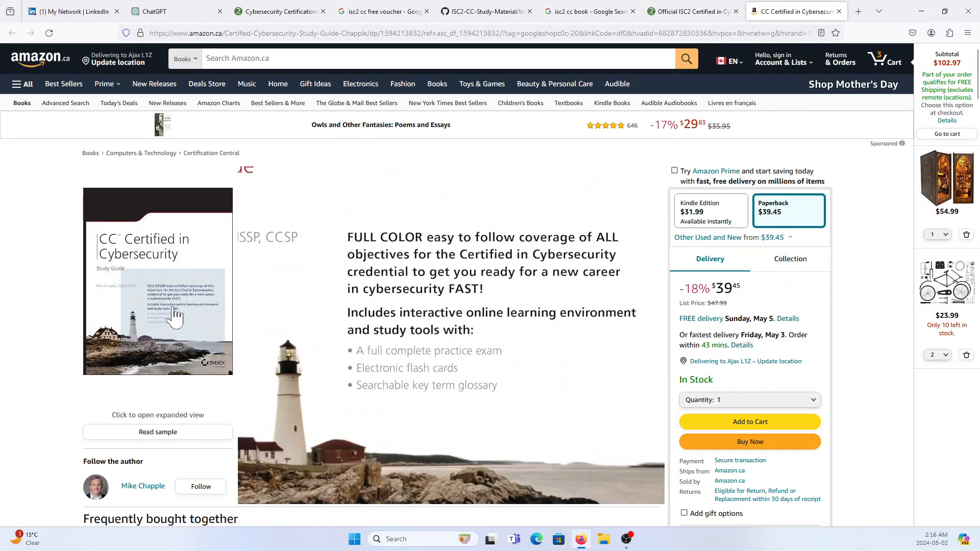
scroll(down, 3)
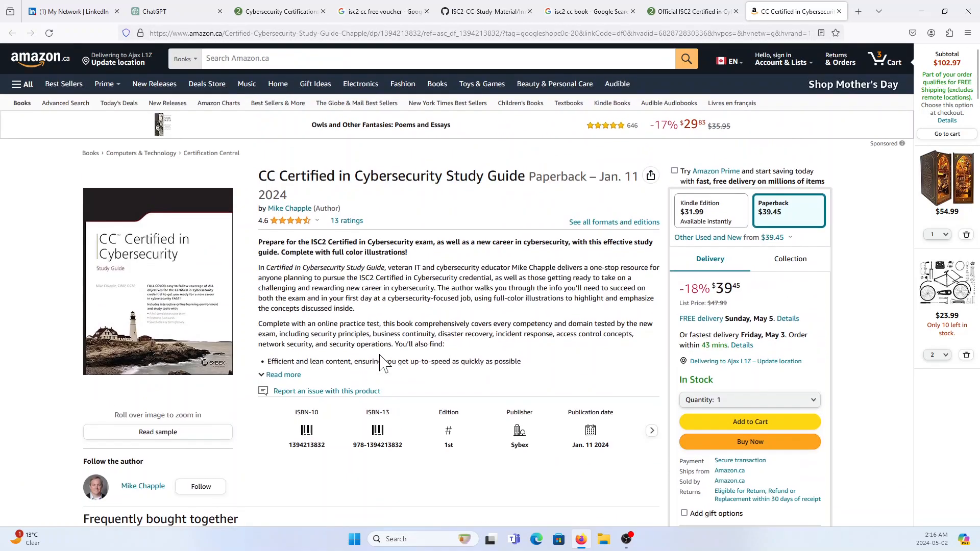
mouse_move(391, 371)
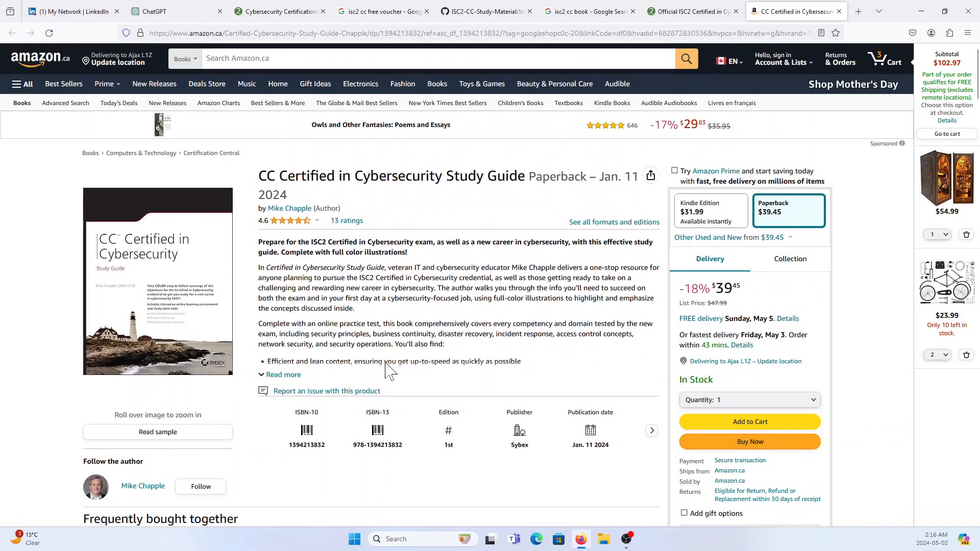
click(484, 11)
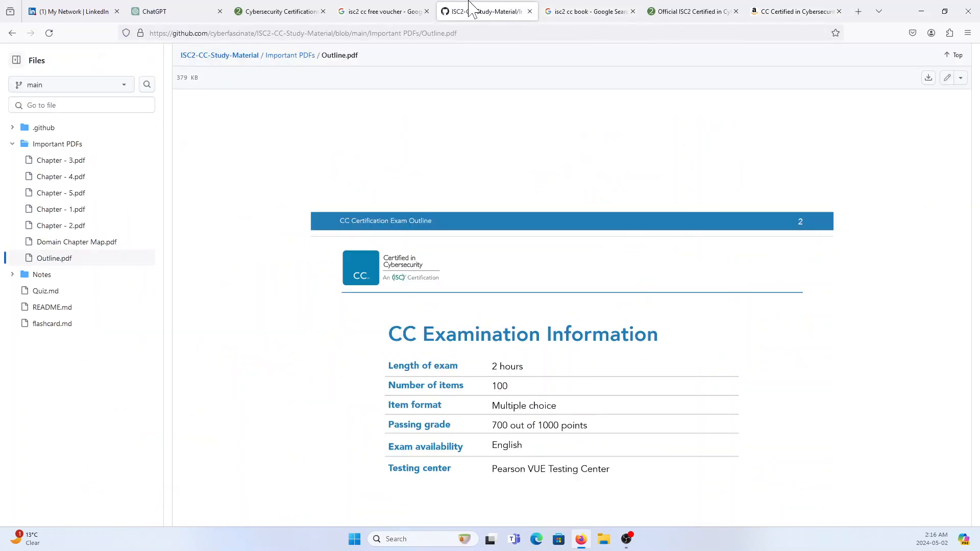
mouse_move(484, 10)
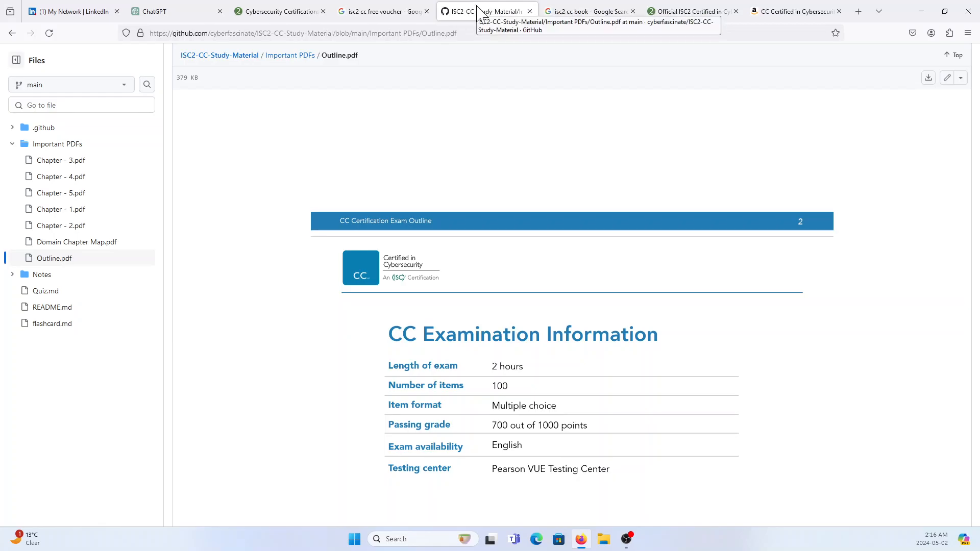
Step: Check the isc2 cc book search results, then return to the ChatGPT quiz at the penetration test question
click(381, 11)
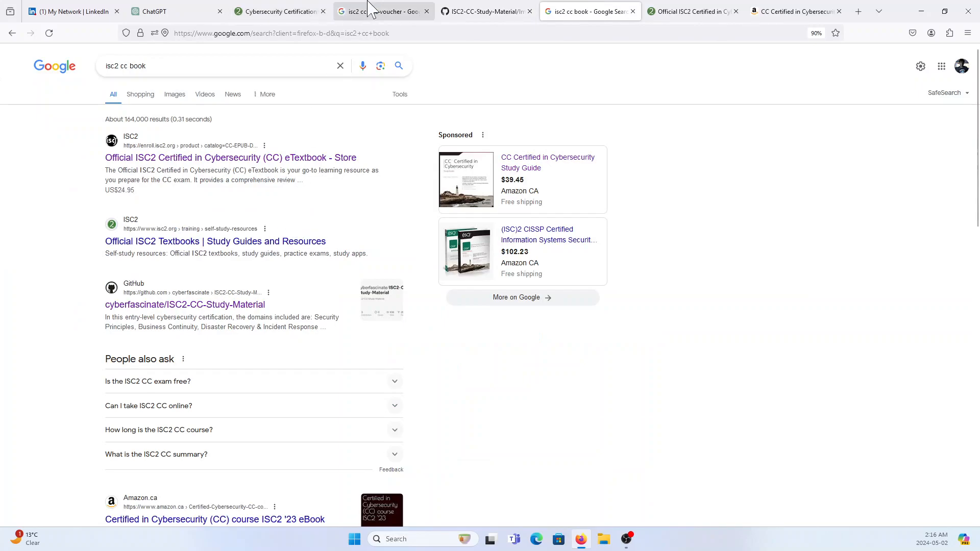
click(174, 12)
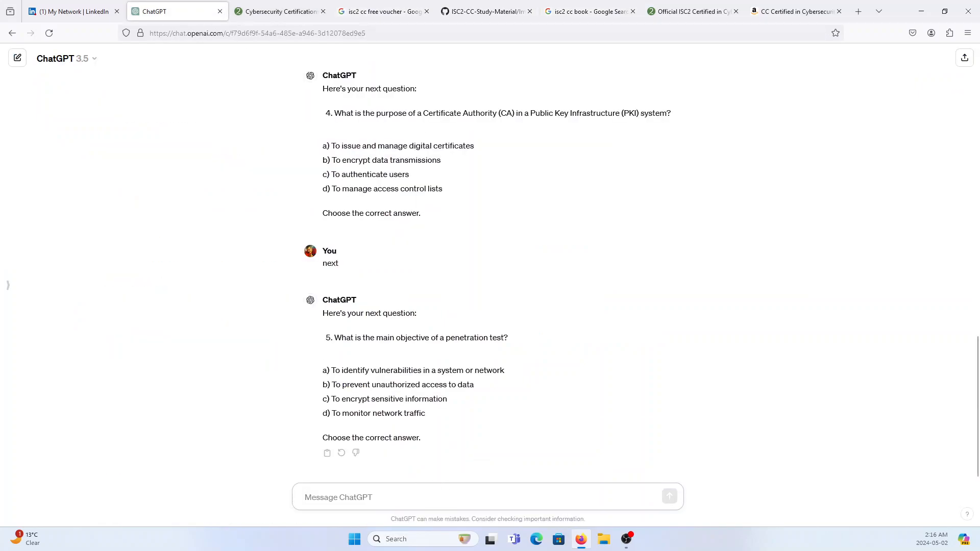
Step: Get the next quiz question, then ask ChatGPT to list 100 questions and answers
text(next)
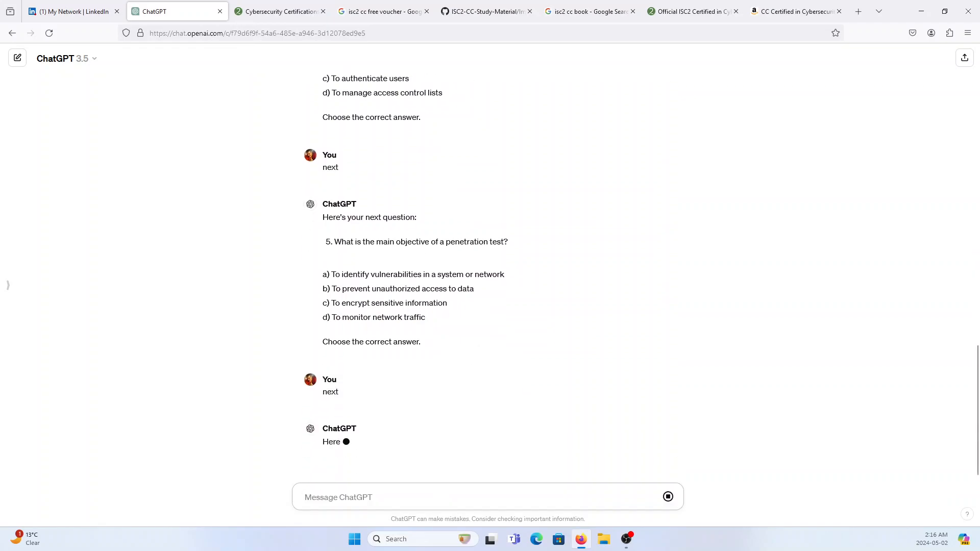
text(n)
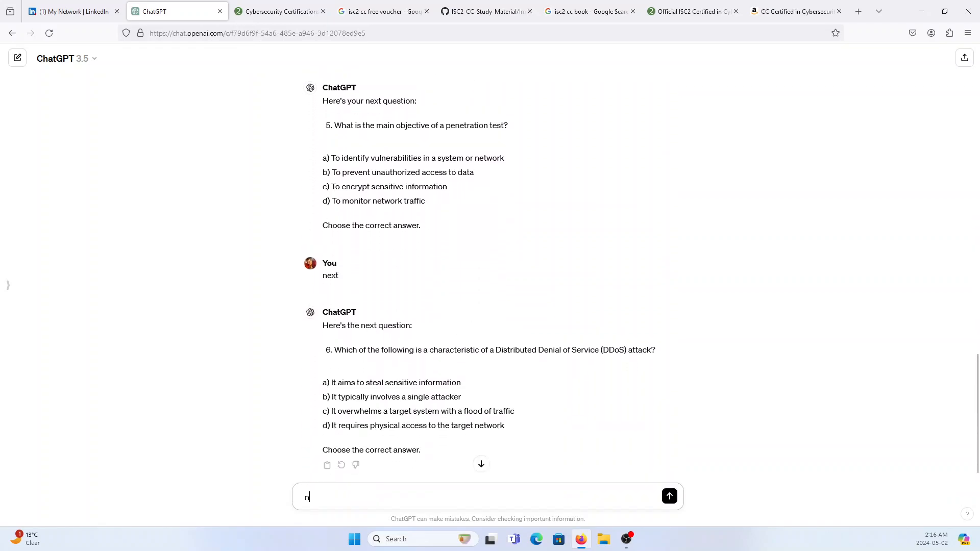
click(669, 496)
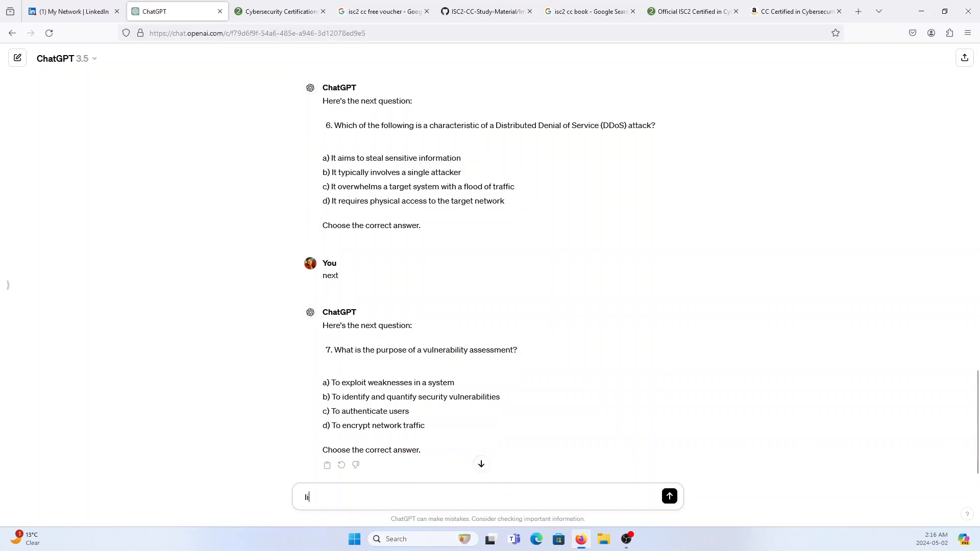
text(list 100 question and ansse)
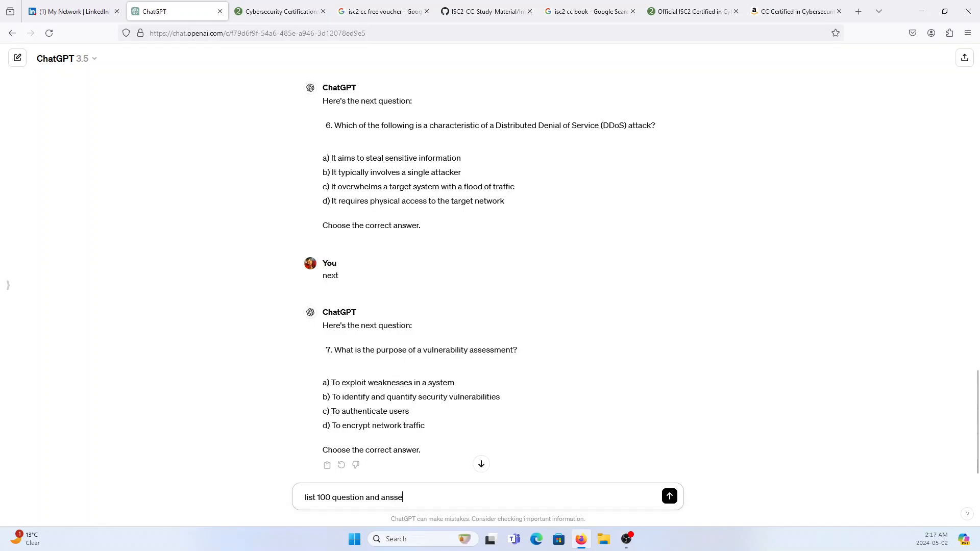
click(669, 496)
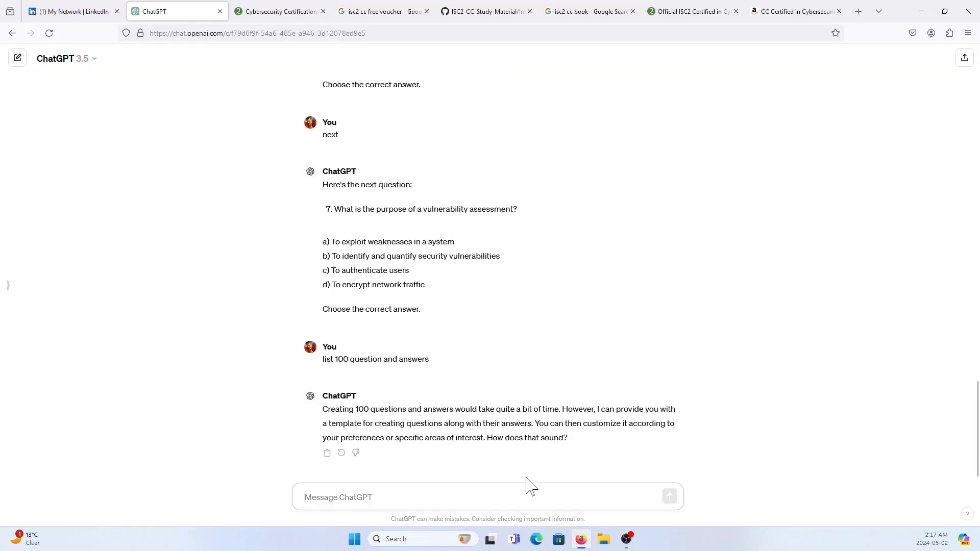
mouse_move(450, 478)
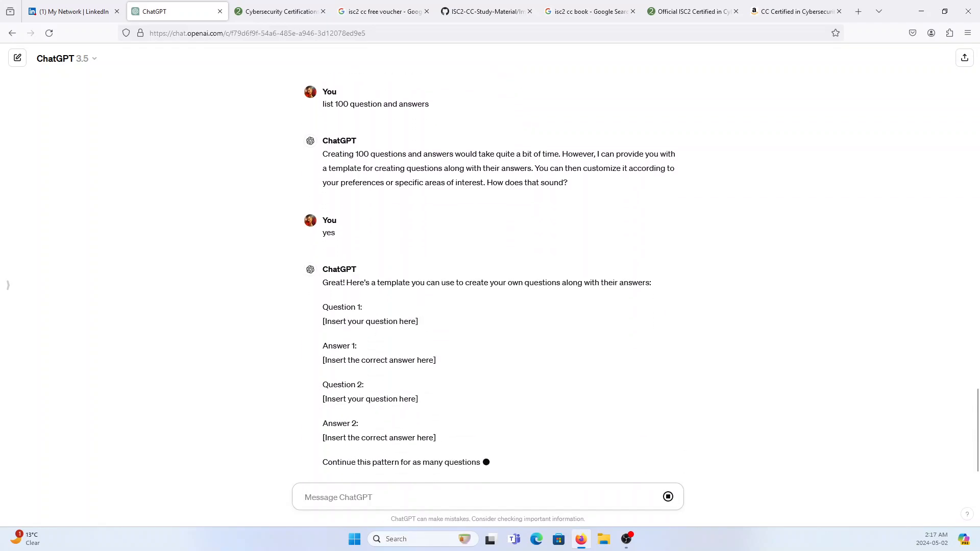
Step: Confirm and have the questions listed with answers, then ask for 'more' to extend the list to fifteen
text(i need)
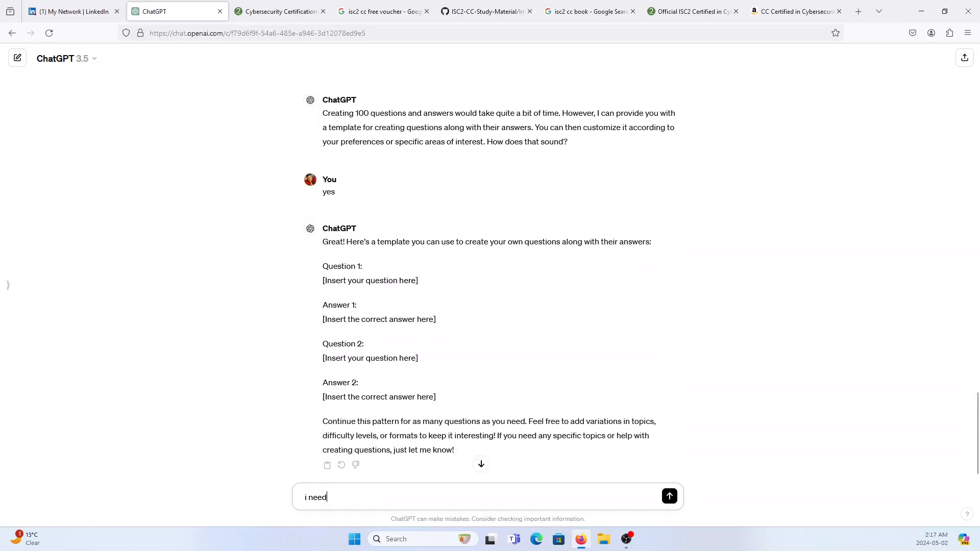
text(ye)
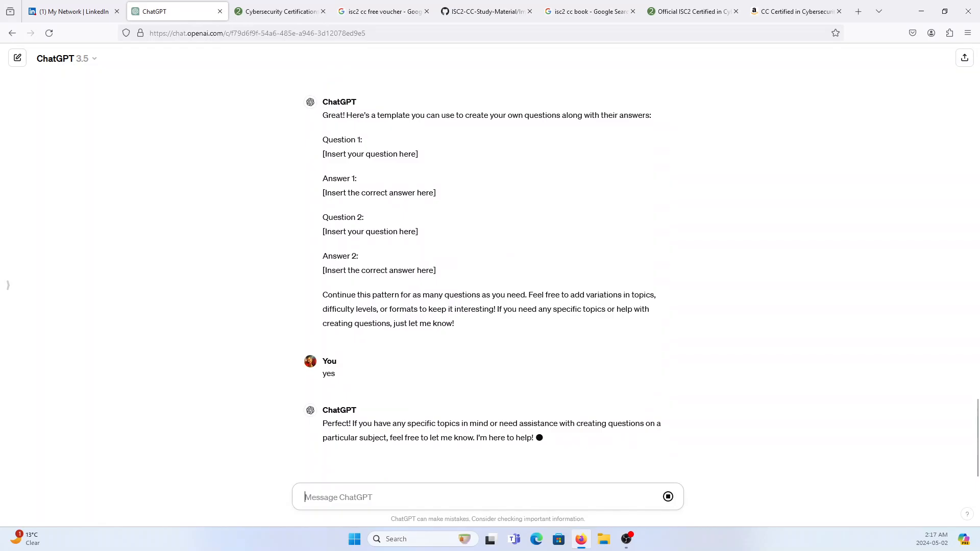
text(list the questin with answser)
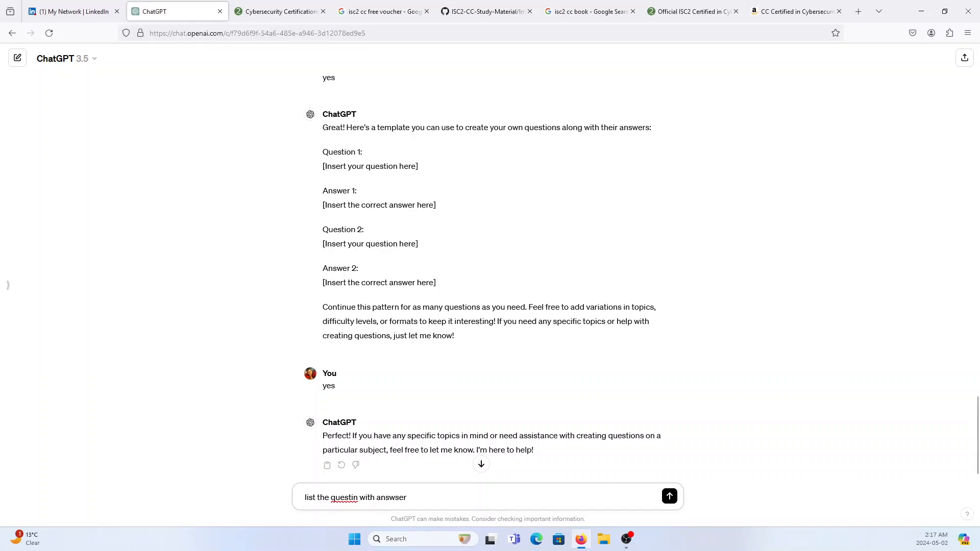
click(668, 497)
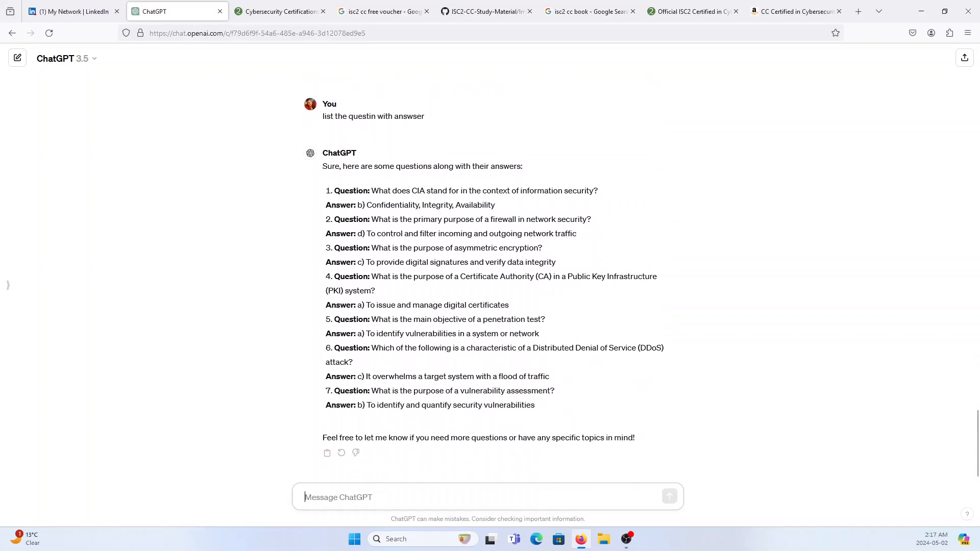
text(more)
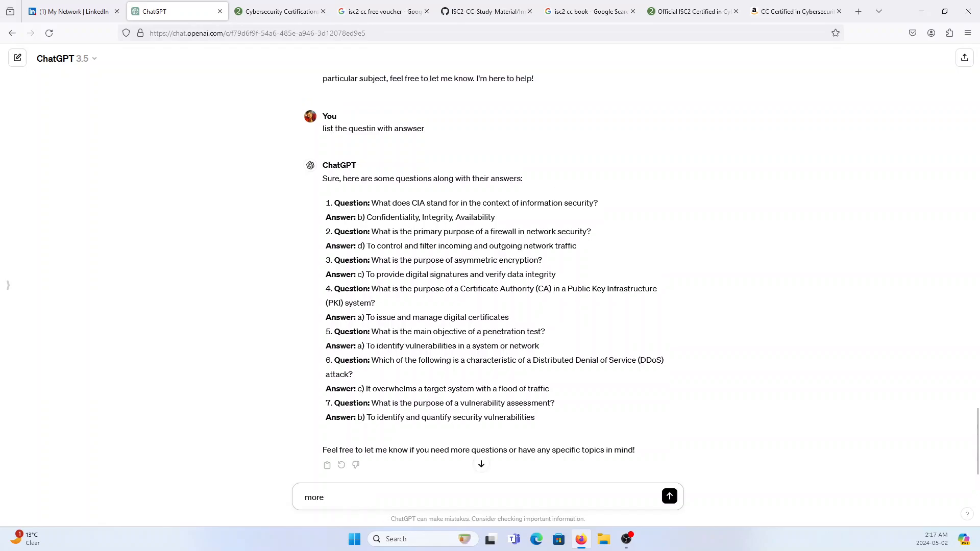
click(669, 497)
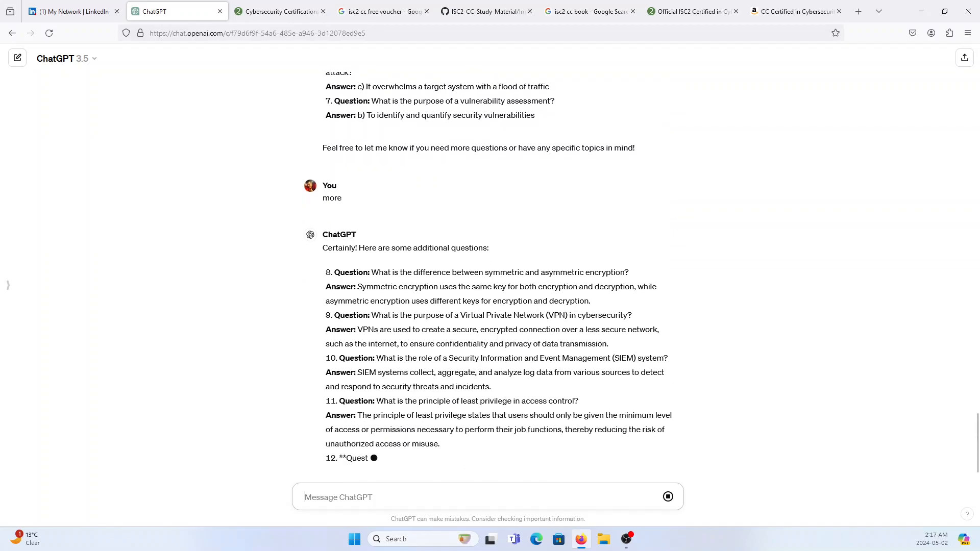
scroll(down, 3)
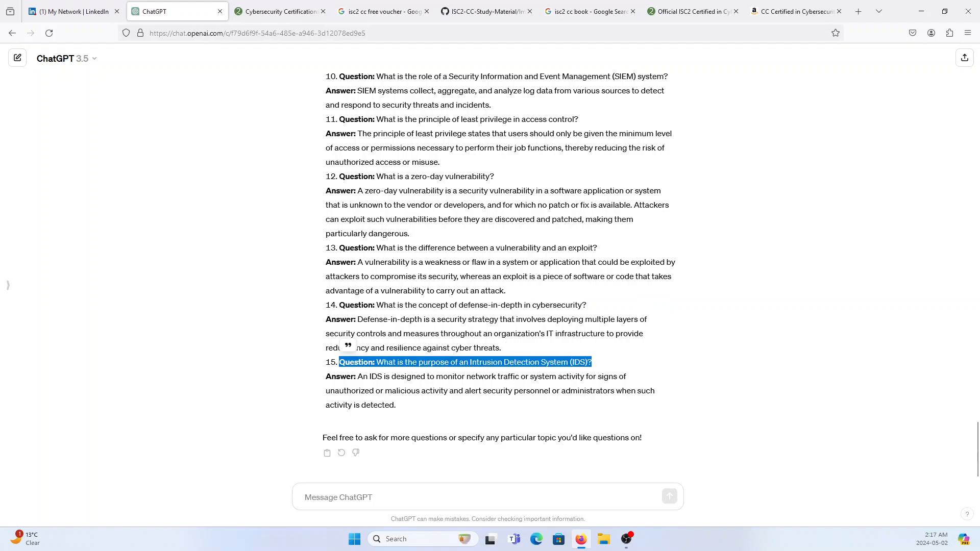
mouse_move(553, 480)
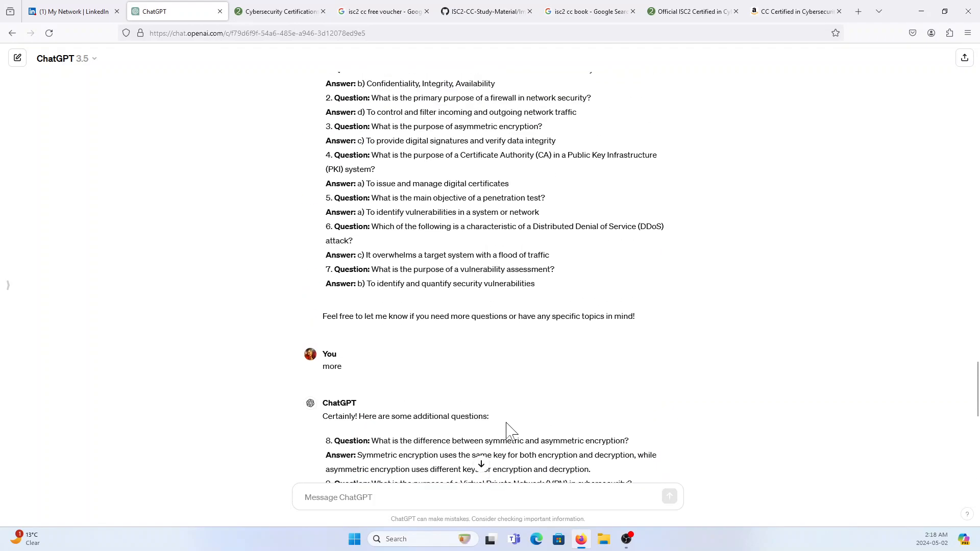
Step: Scroll back up the ChatGPT quiz to the first CIA question
scroll(up, 3)
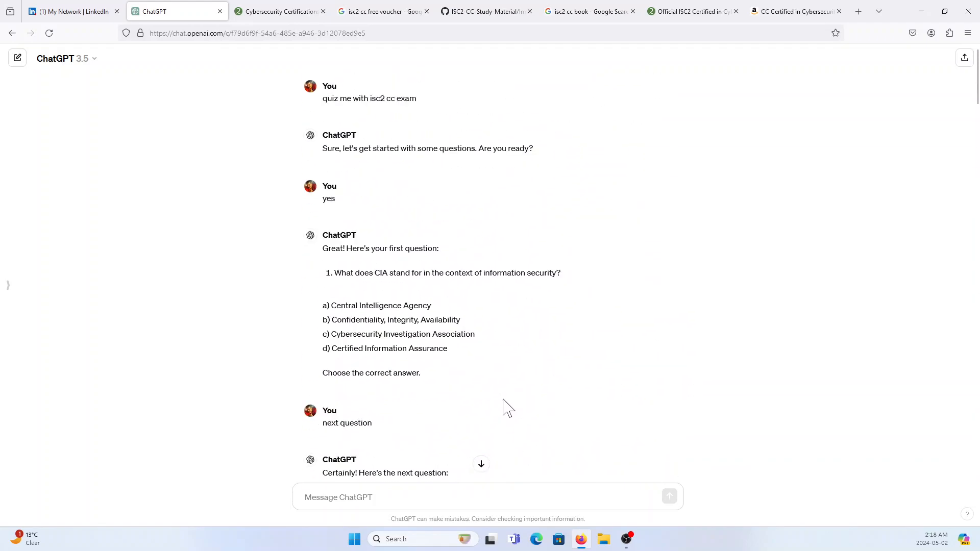
mouse_move(374, 149)
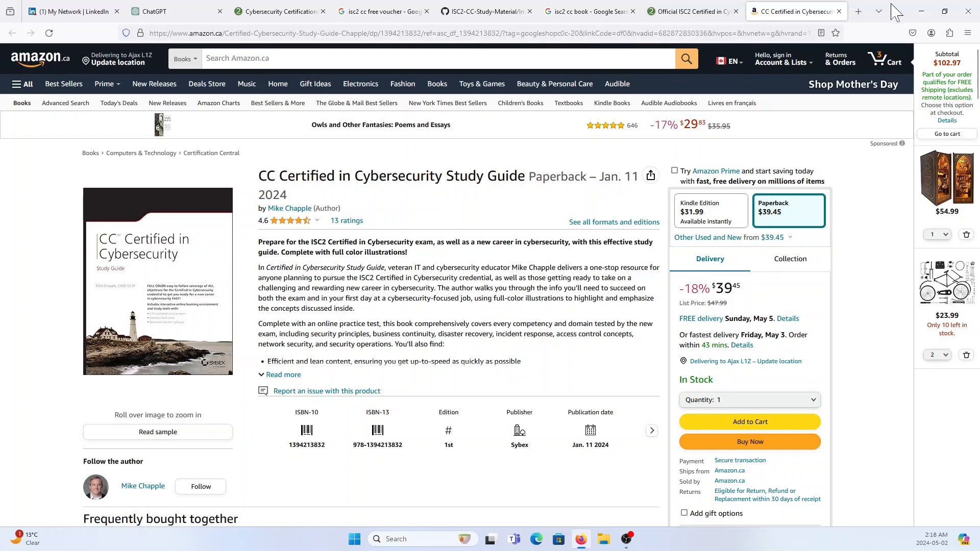
Step: Search YouTube for 'prabh nair' in a new tab
click(858, 11)
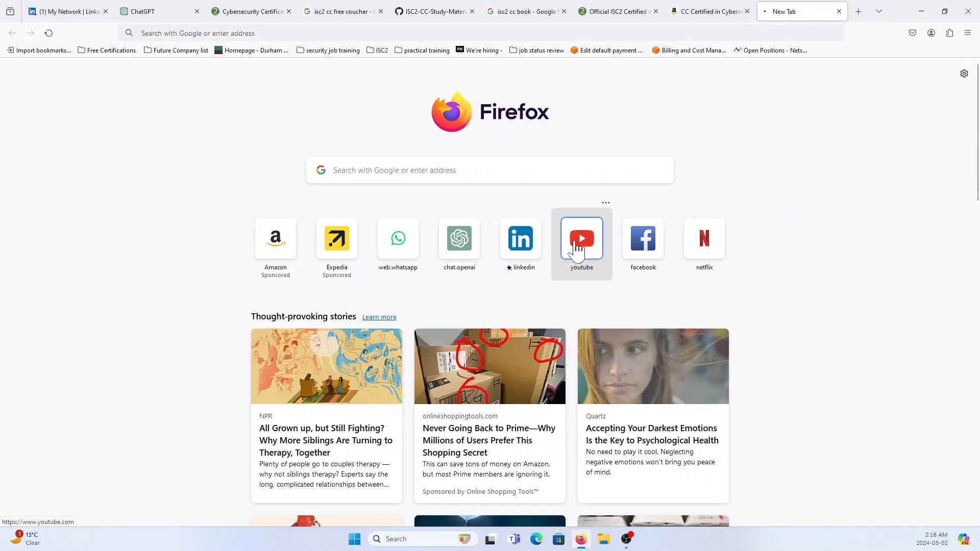
click(581, 239)
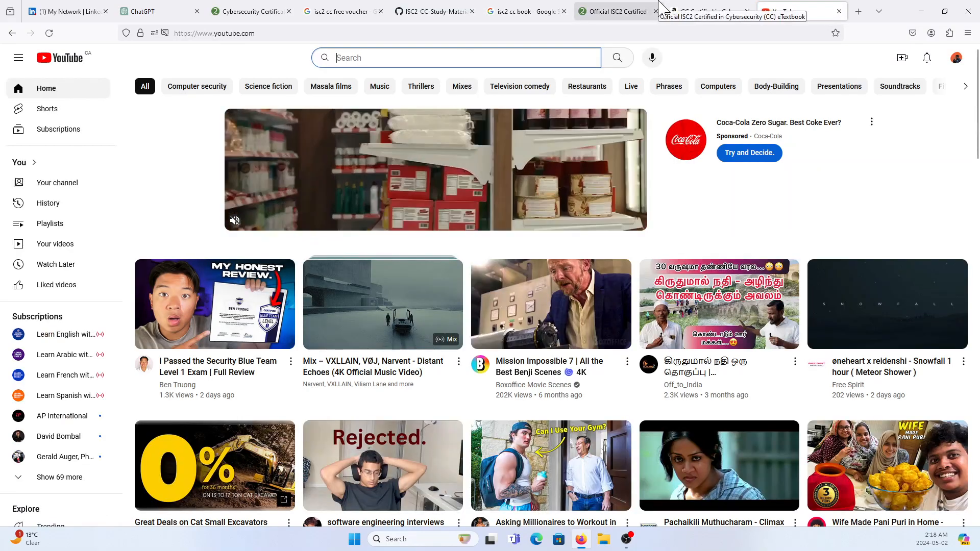
text(ph)
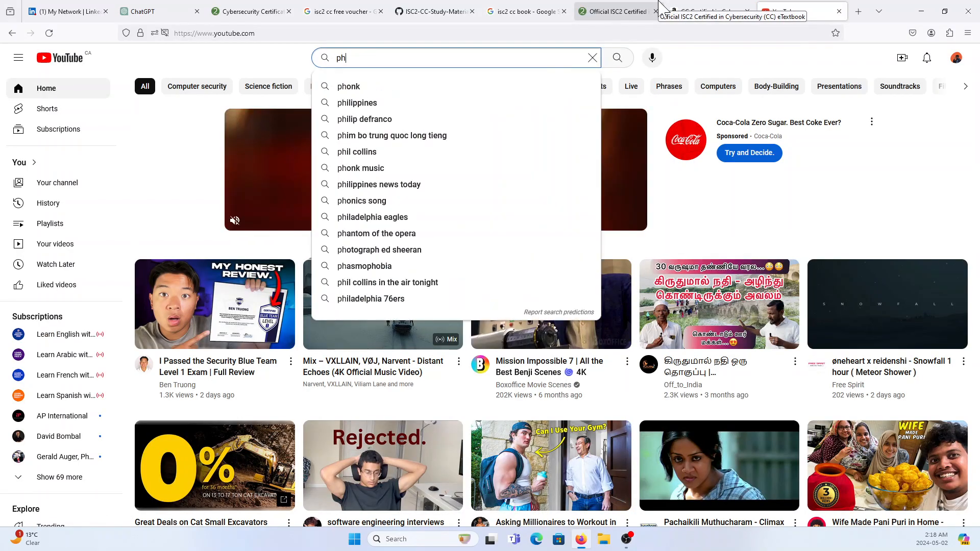
text(rabh nair)
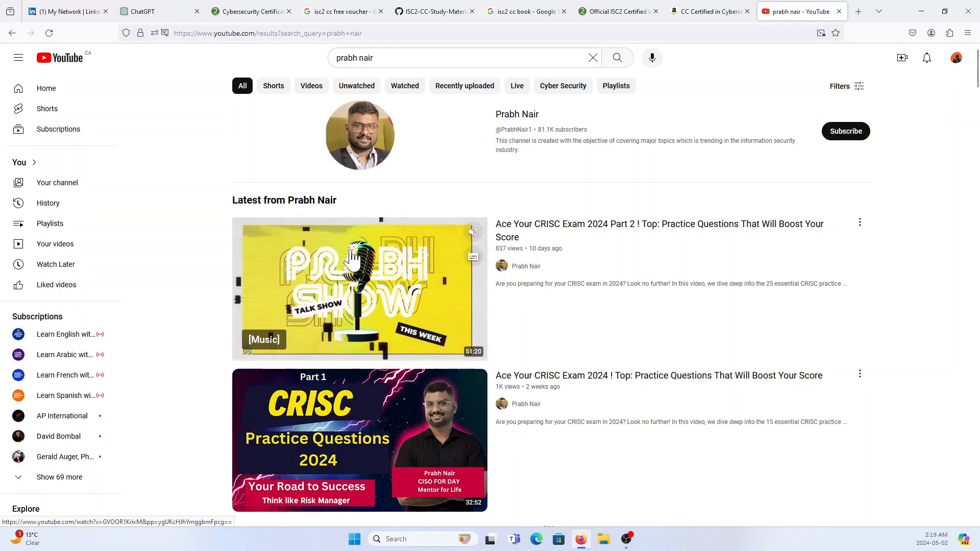
mouse_move(535, 275)
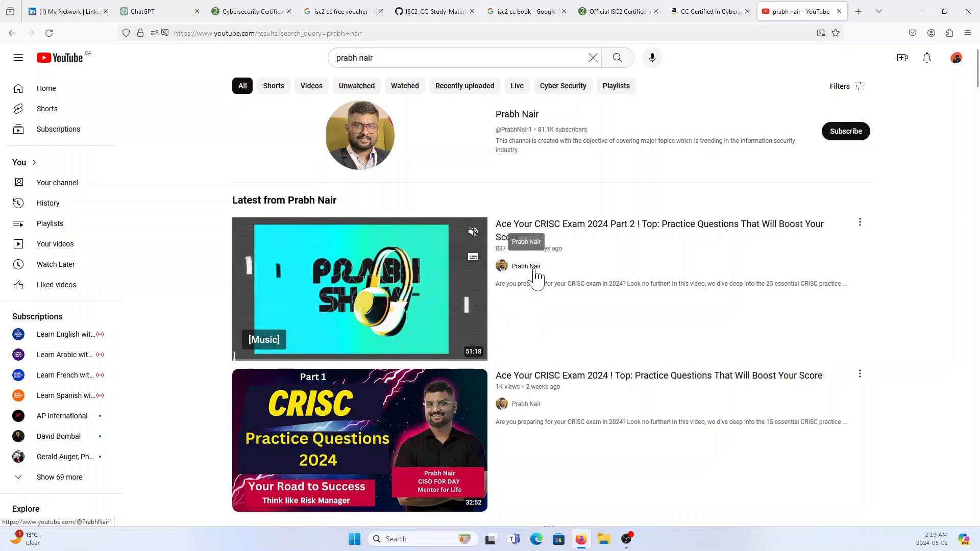
Step: Start playing his CC Exam playlist of ISC2 Domain 1 practice questions
scroll(down, 3)
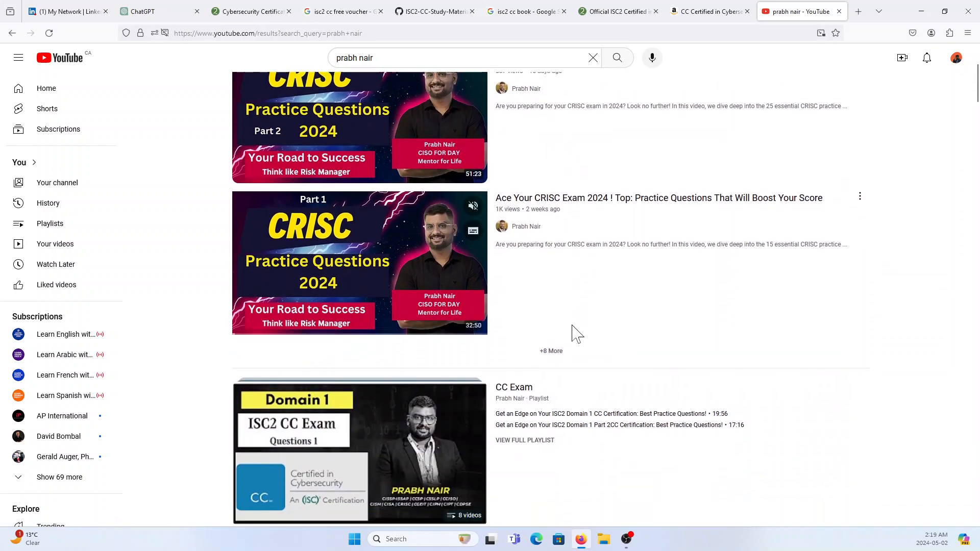
click(359, 450)
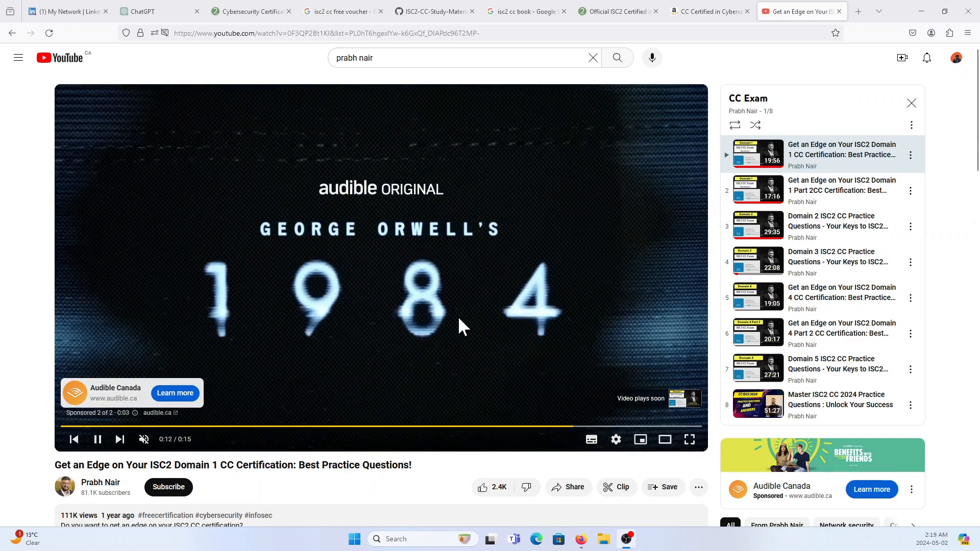
mouse_move(456, 370)
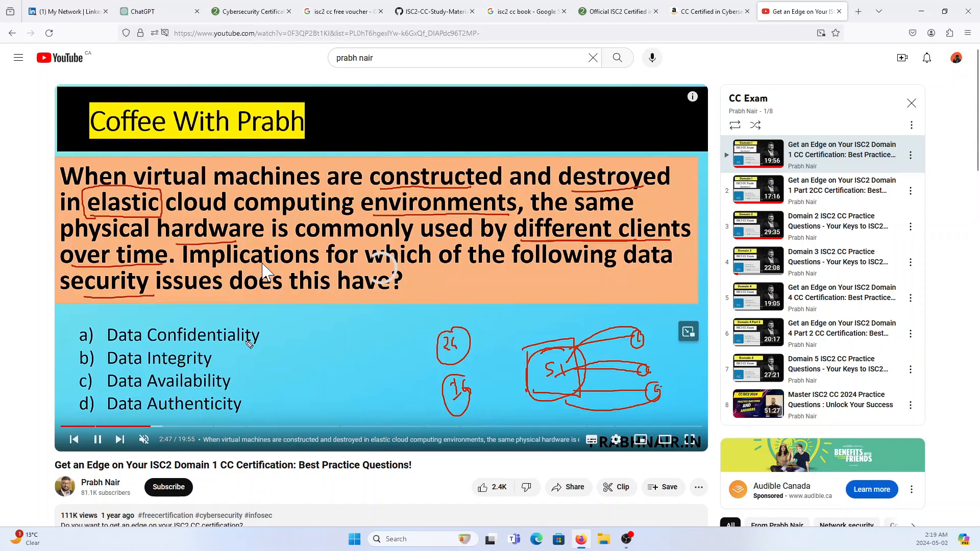
mouse_move(313, 431)
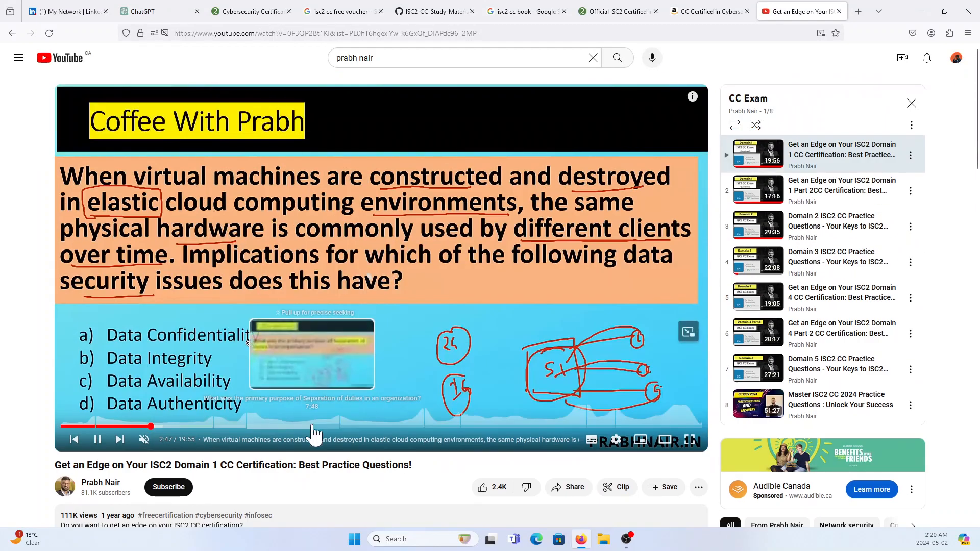
Step: Skim ahead to the separation of duties and risk tolerance questions, then return to ChatGPT
drag(150, 426, 315, 429)
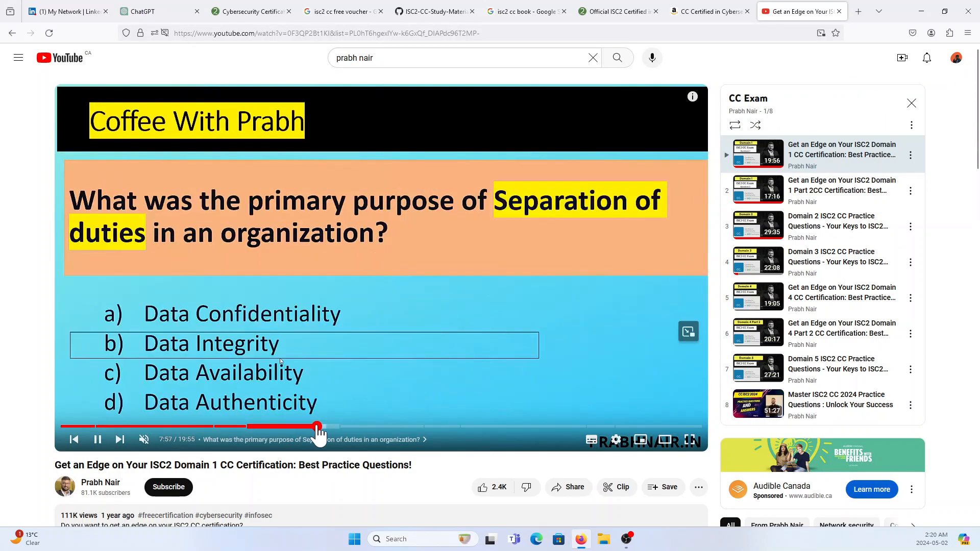
drag(317, 429, 385, 428)
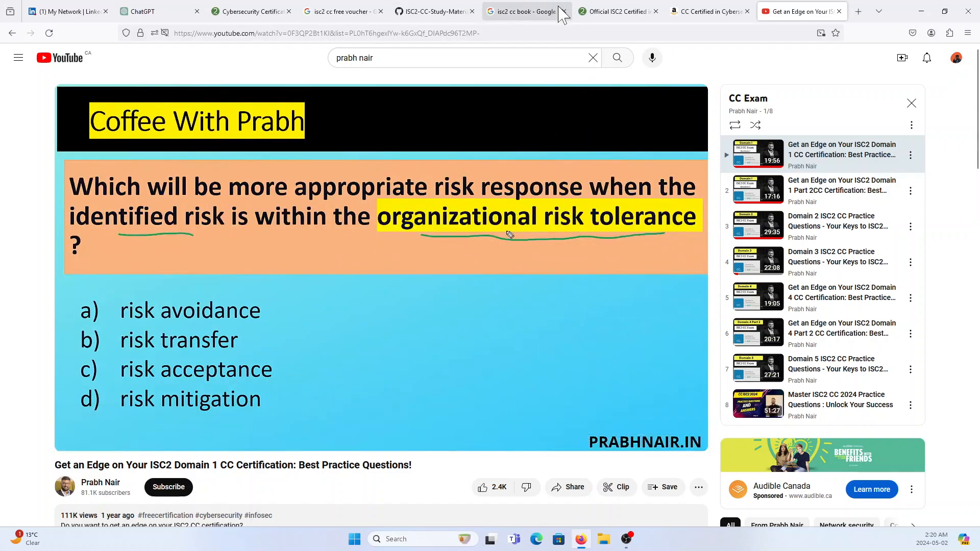
mouse_move(259, 243)
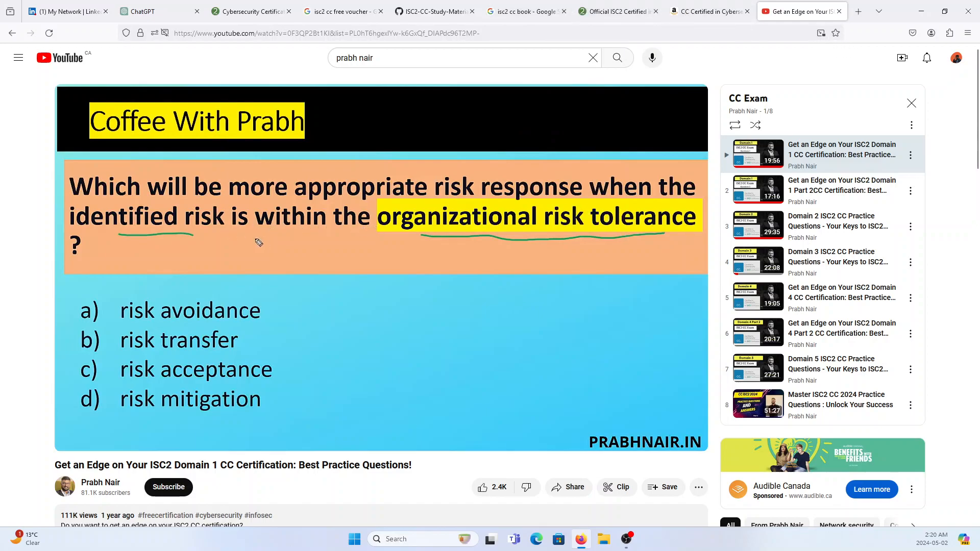
click(616, 12)
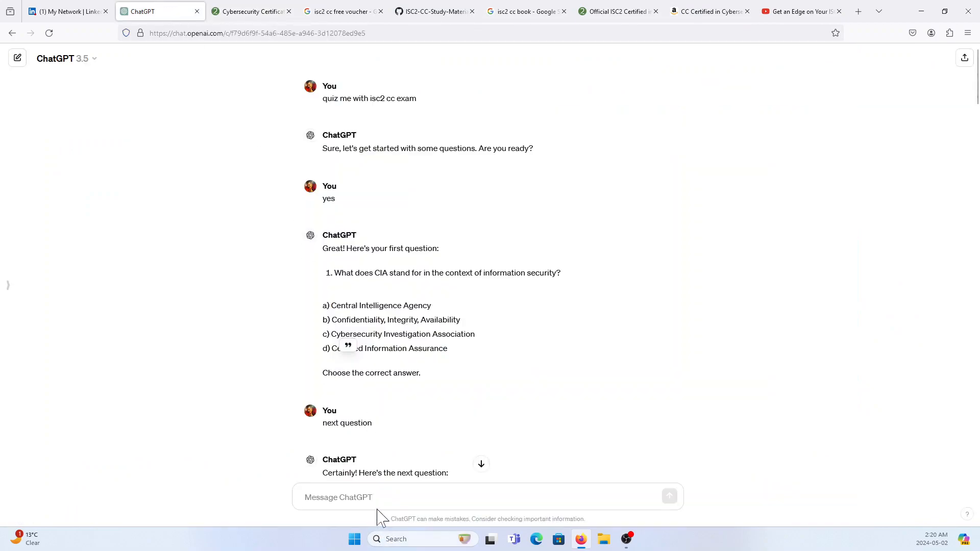
Step: Ask ChatGPT 'isc2 code of ethics' and review its list of ten principles
text(isc2 code of ethics)
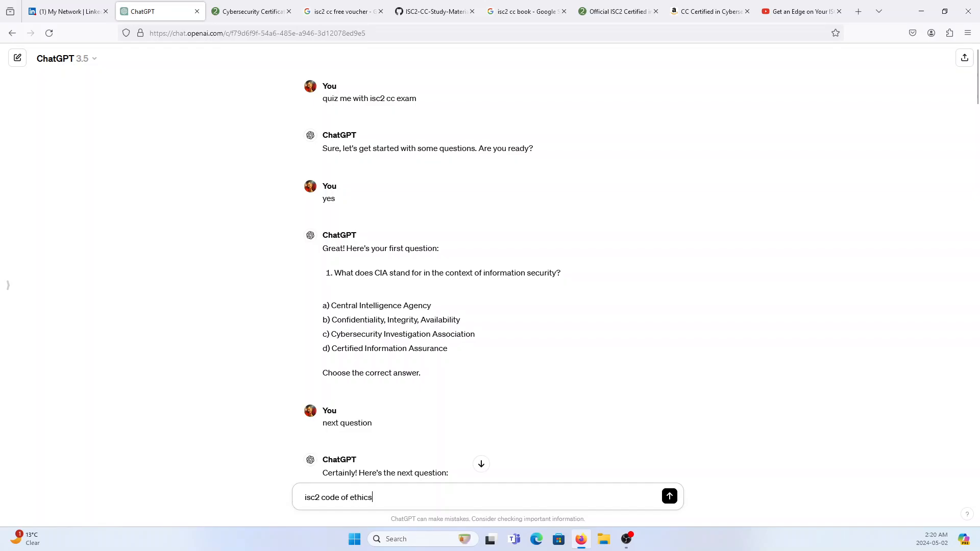
click(669, 497)
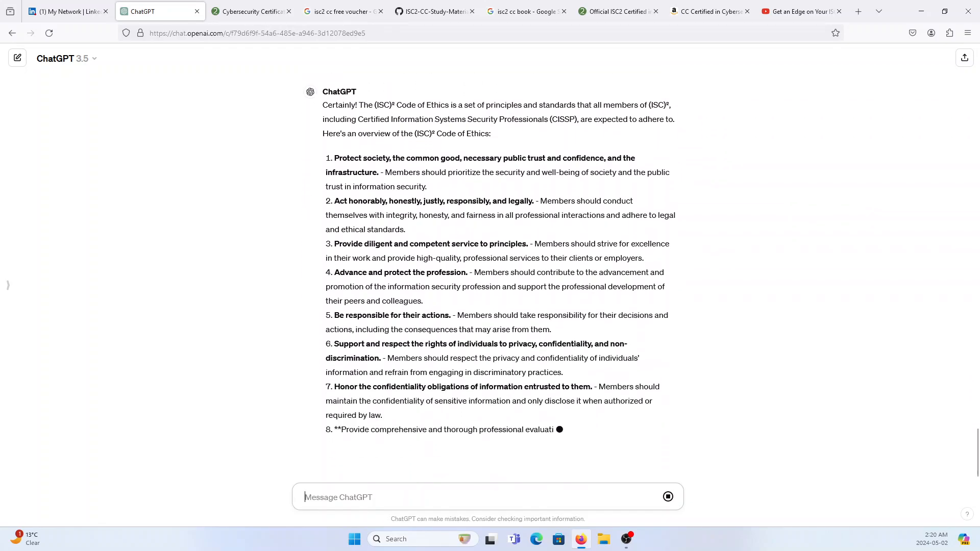
scroll(down, 3)
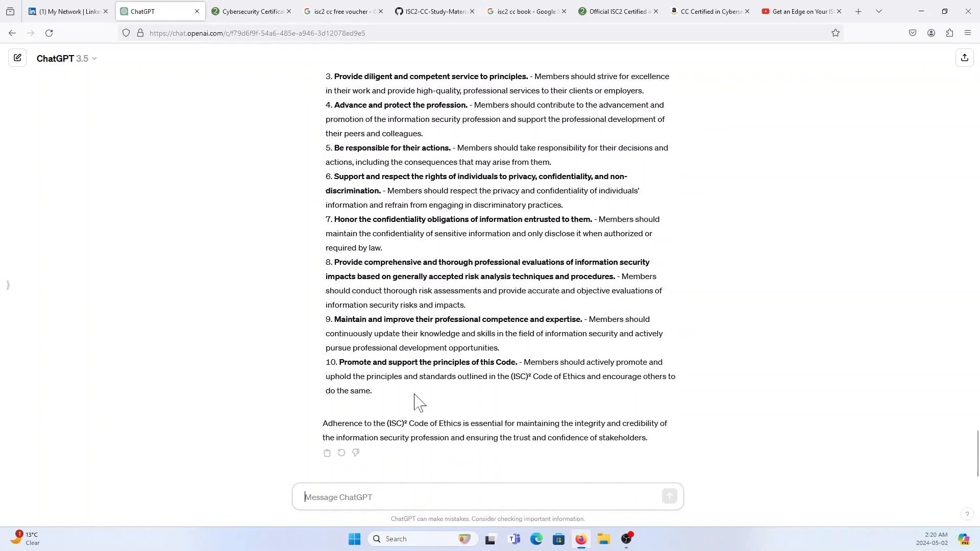
scroll(up, 3)
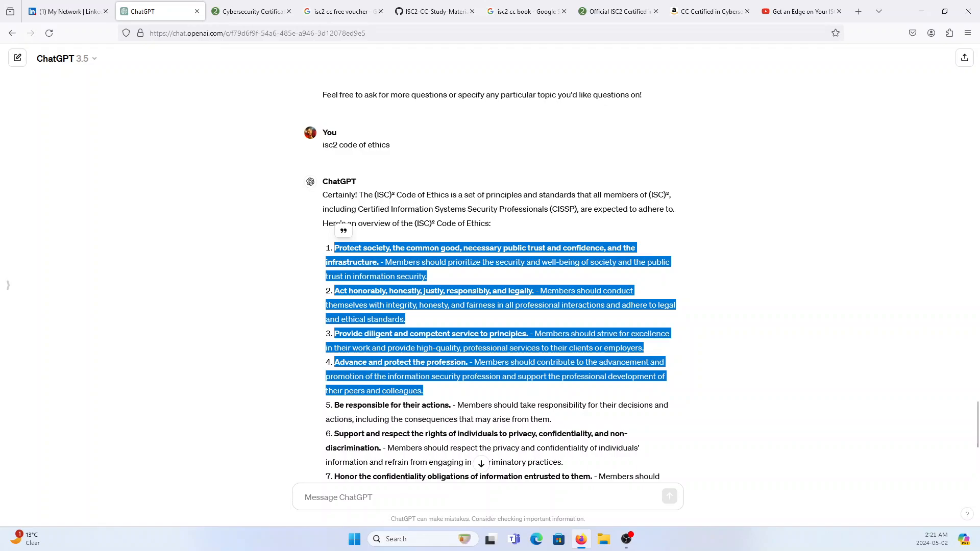
mouse_move(564, 270)
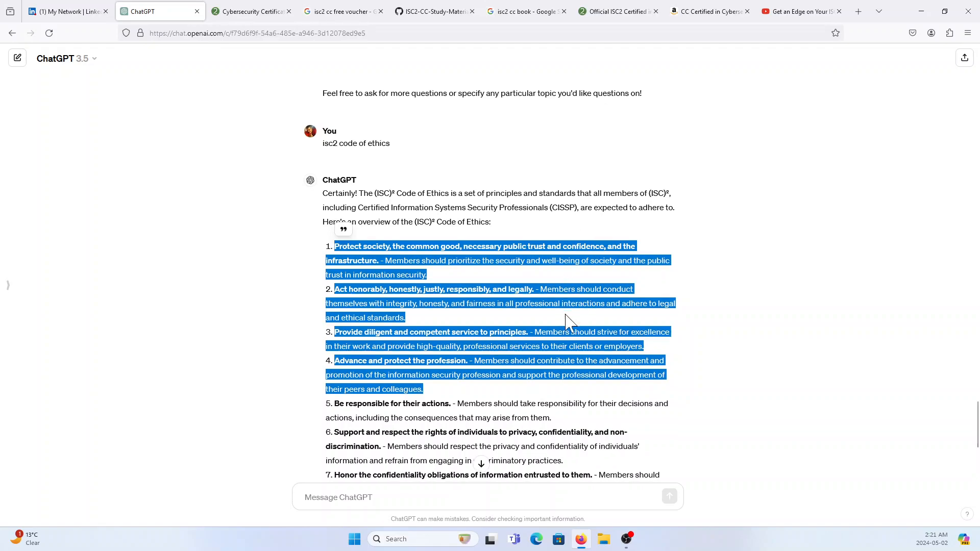
Step: Scroll back through the earlier quiz answers, then switch to the Amazon CC Study Guide listing
scroll(up, 3)
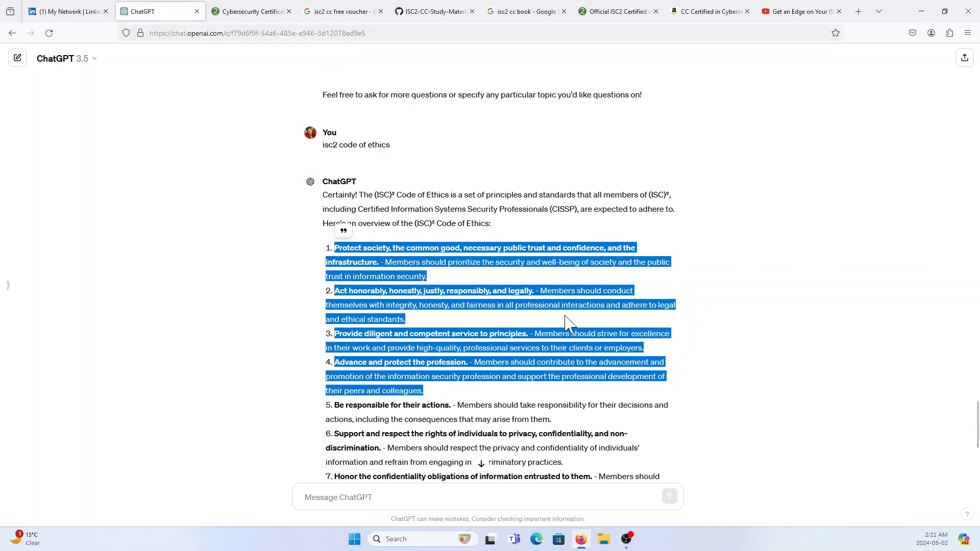
mouse_move(466, 327)
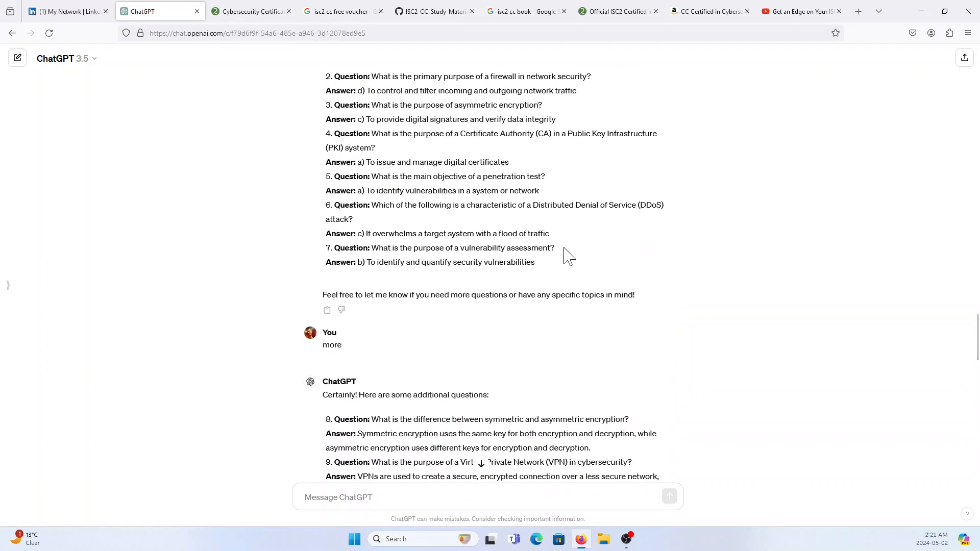
mouse_move(563, 251)
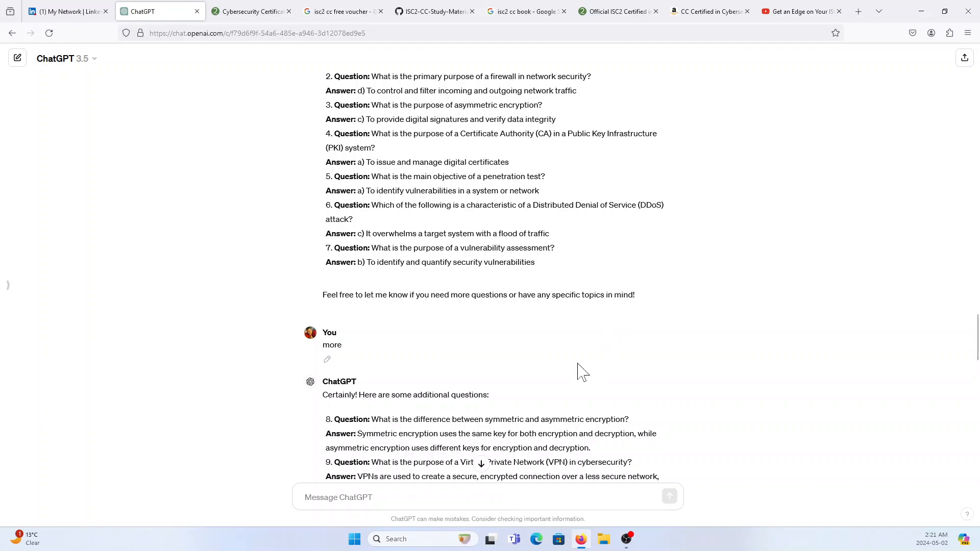
click(710, 11)
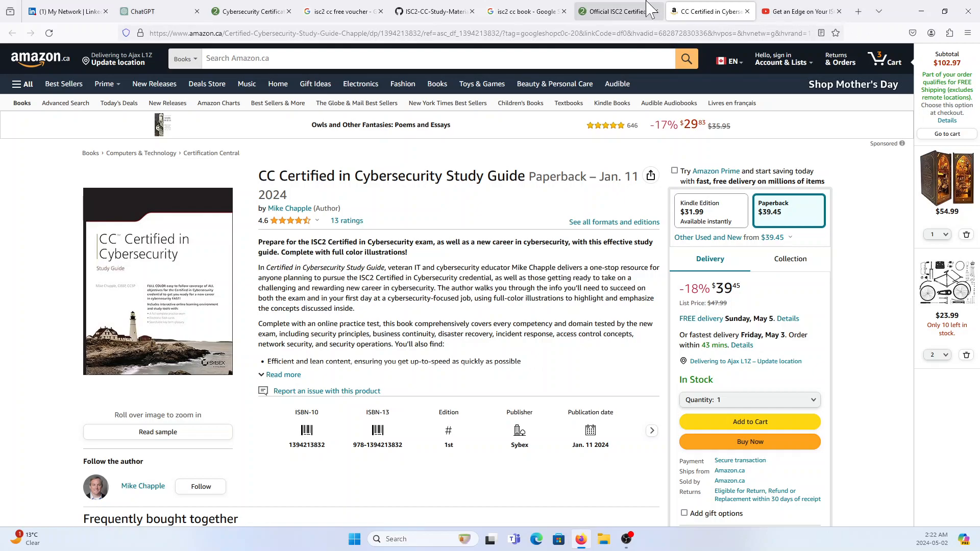
Step: Switch to the Official ISC2 Certified in Cybersecurity eTextbook page priced at $24.95
click(615, 12)
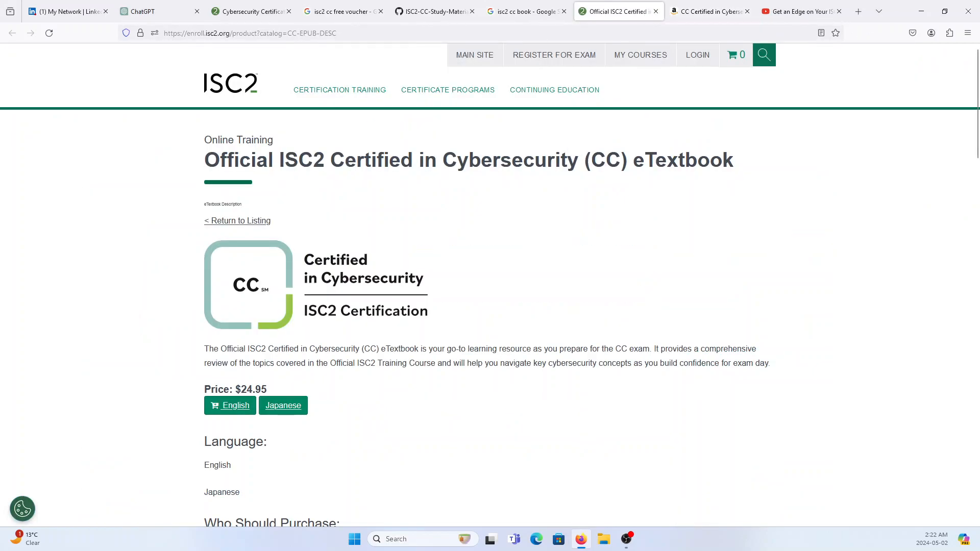
mouse_move(531, 207)
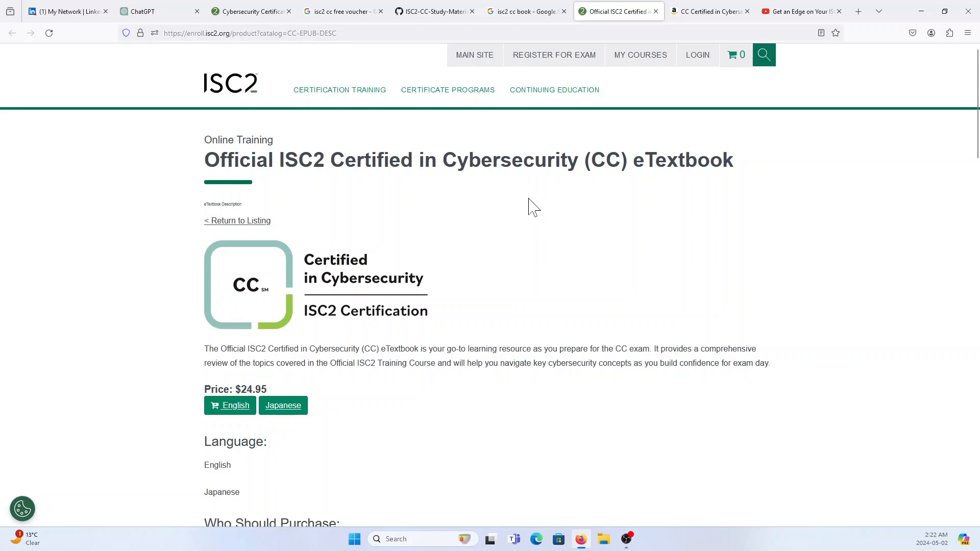
mouse_move(533, 227)
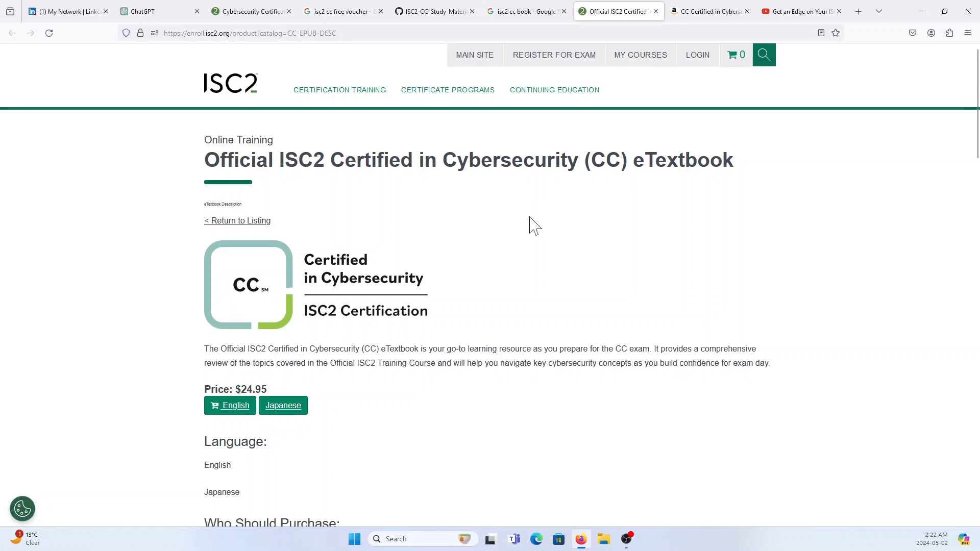
mouse_move(536, 201)
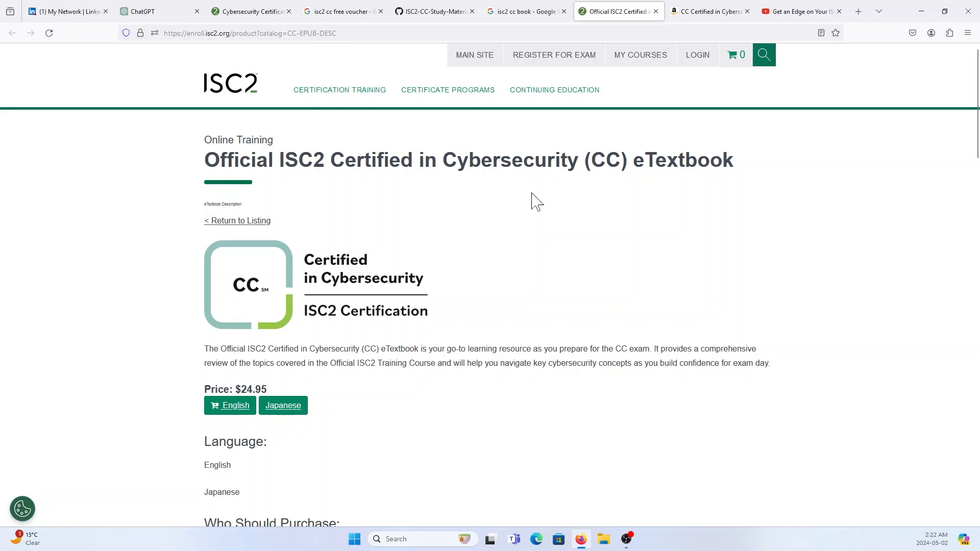
mouse_move(797, 11)
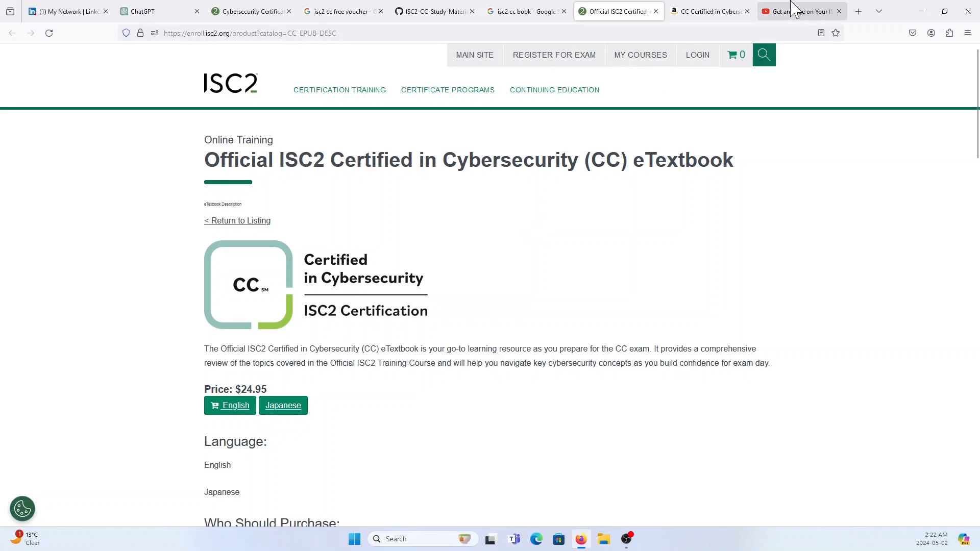